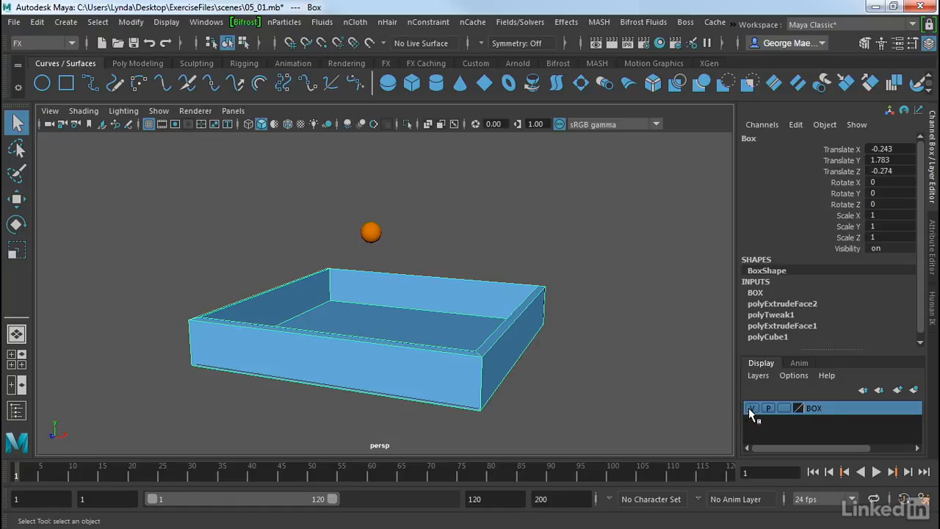
Step: Hide the BOX display layer so only the orange sphere remains above the ground grid
left_click(751, 408)
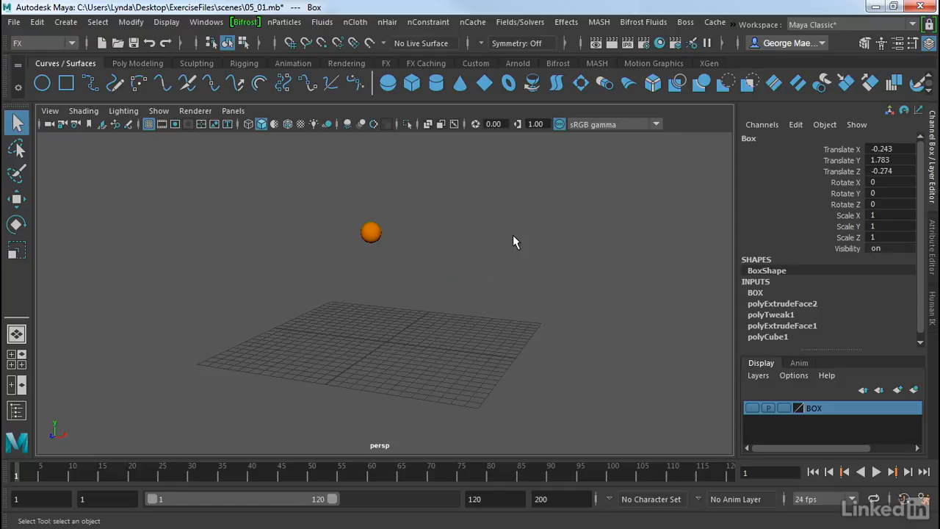
mouse_move(411, 221)
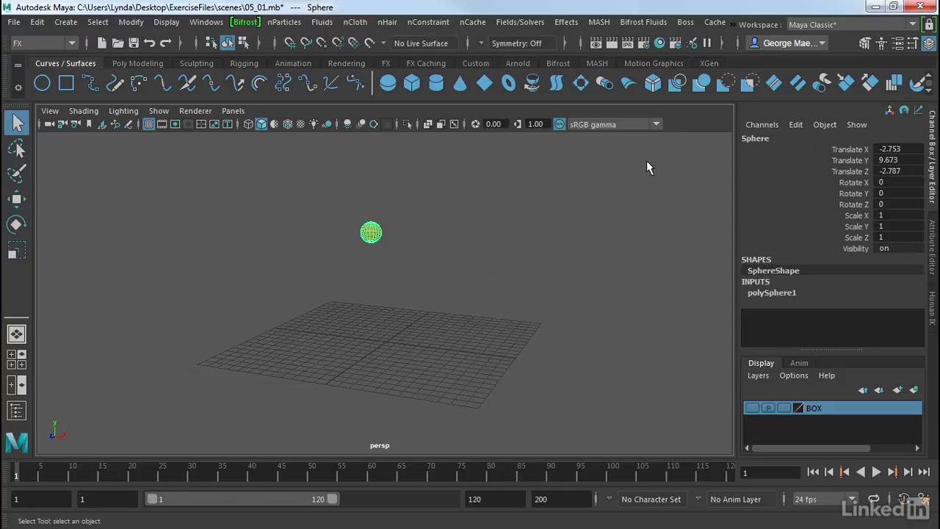
mouse_move(462, 6)
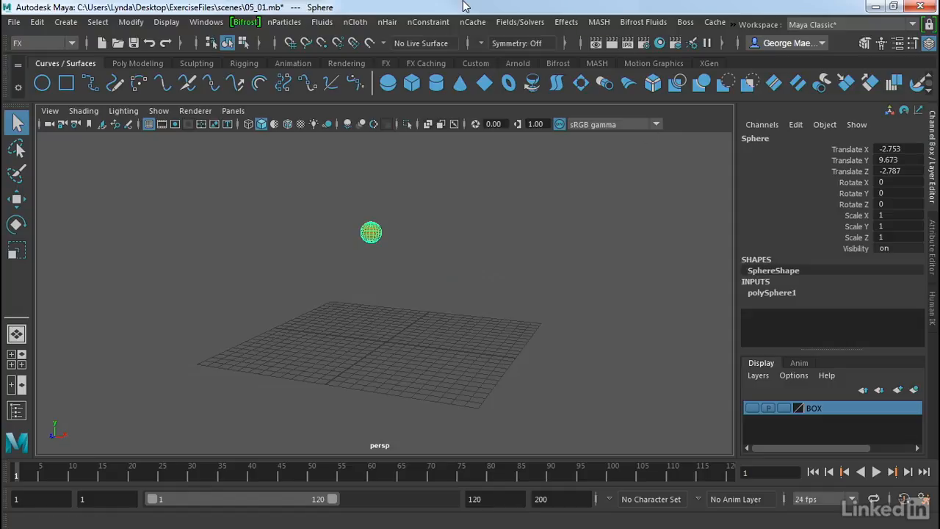
Step: Create a MASH network from the sphere with Mesh type and Grid distribution
left_click(599, 22)
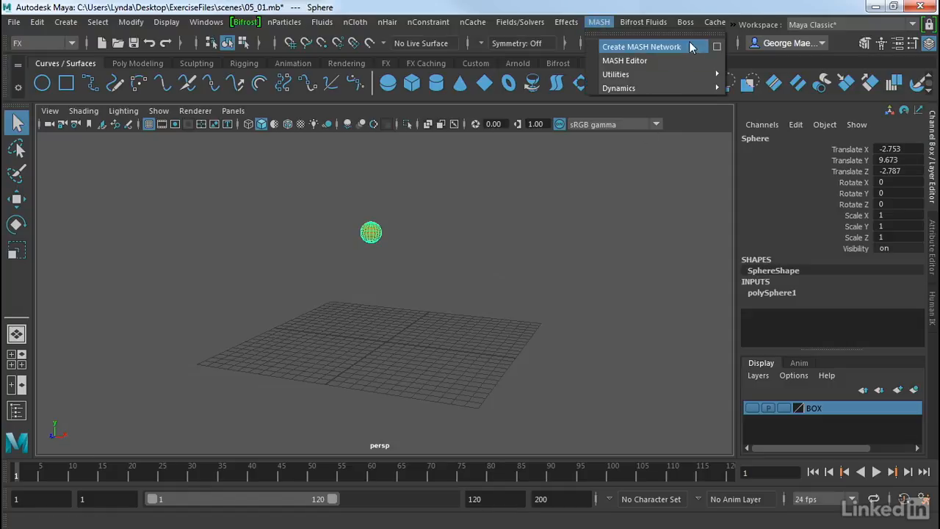
mouse_move(717, 46)
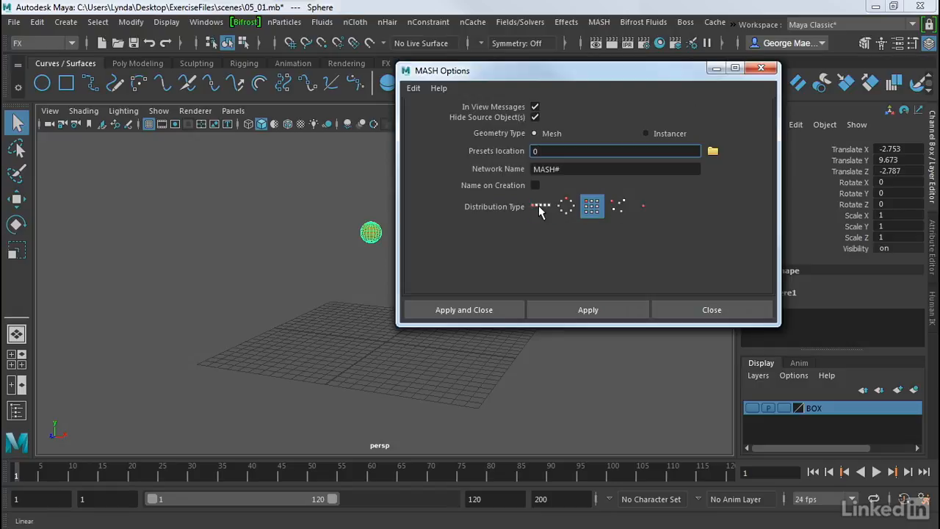
mouse_move(566, 229)
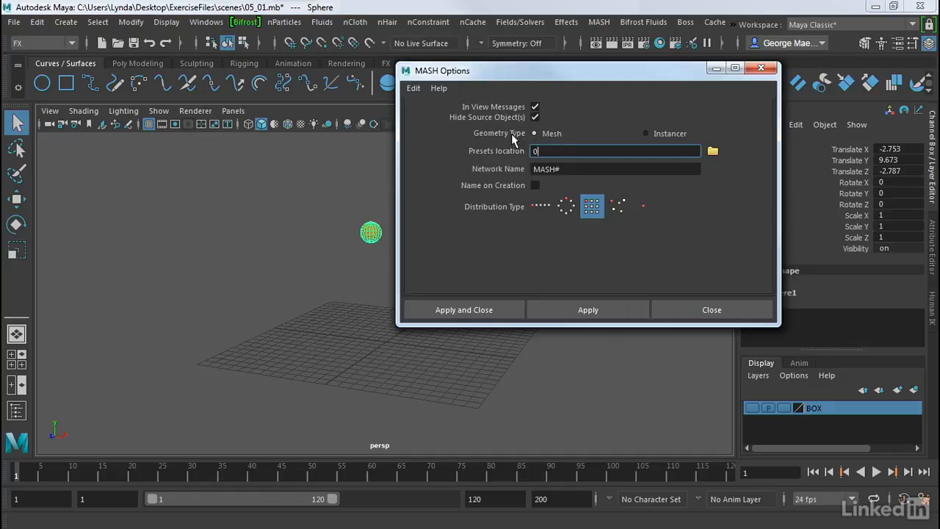
mouse_move(561, 146)
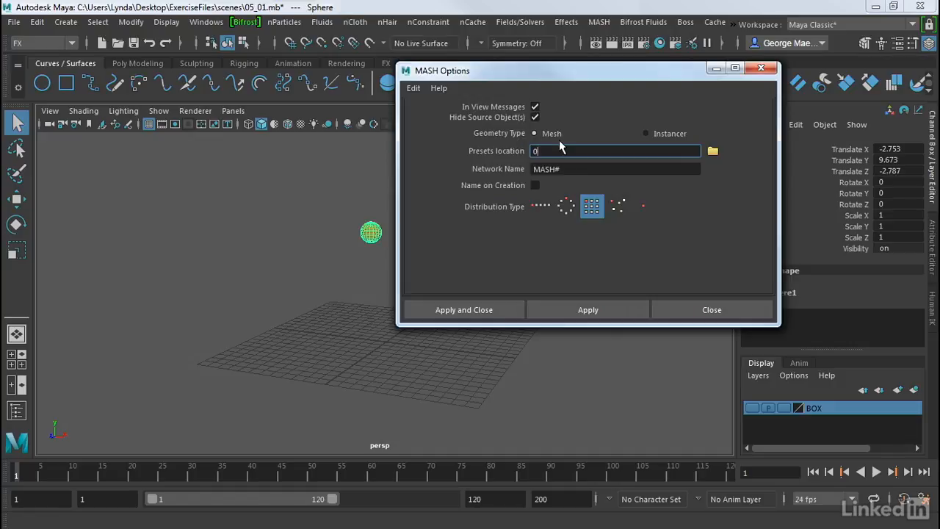
mouse_move(464, 309)
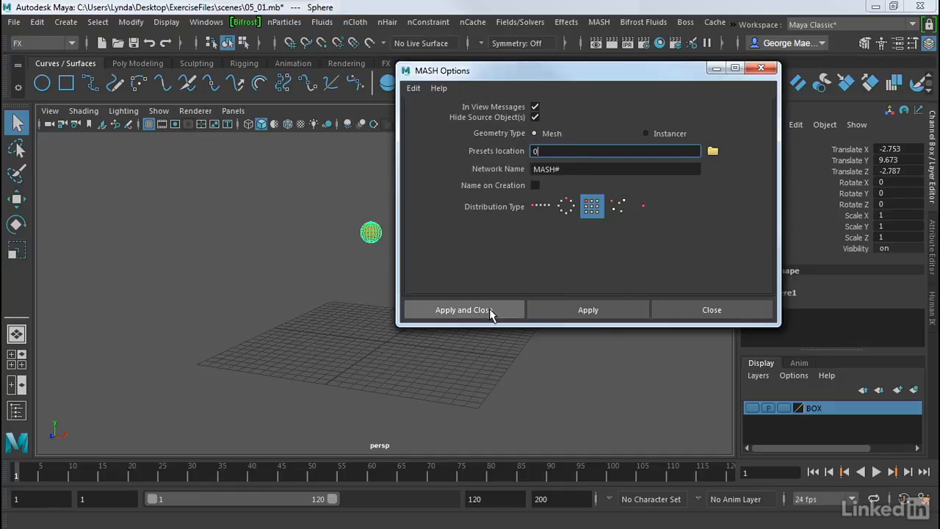
left_click(461, 308)
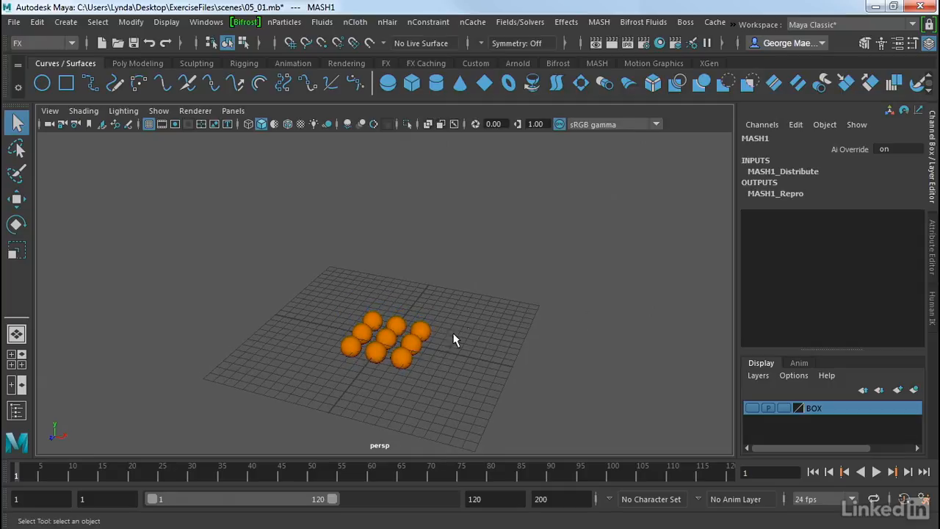
mouse_move(799, 255)
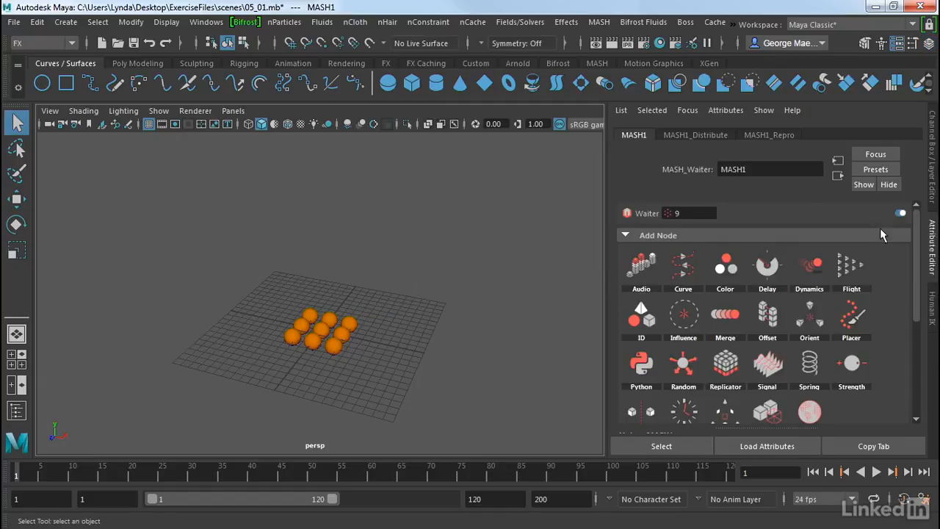
mouse_move(664, 144)
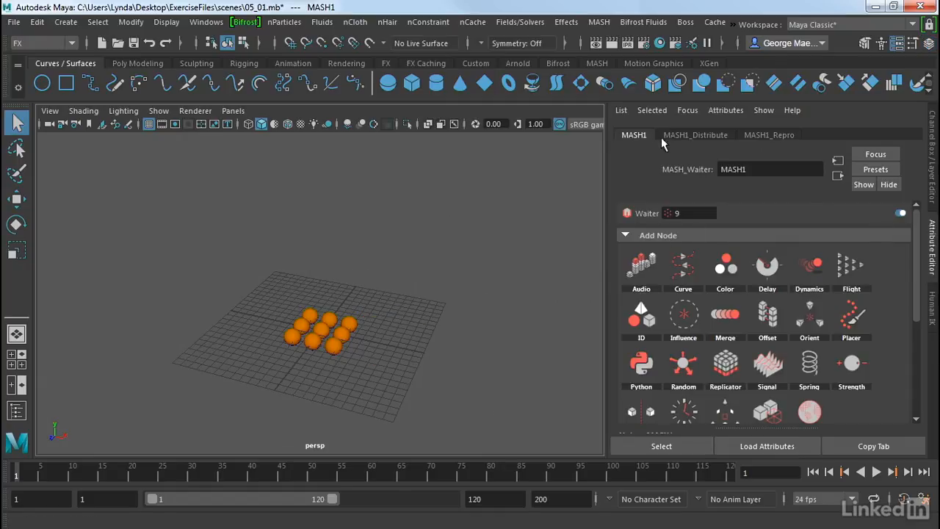
Step: Set the MASH1_Distribute grid to 3×3×3 spheres
left_click(695, 135)
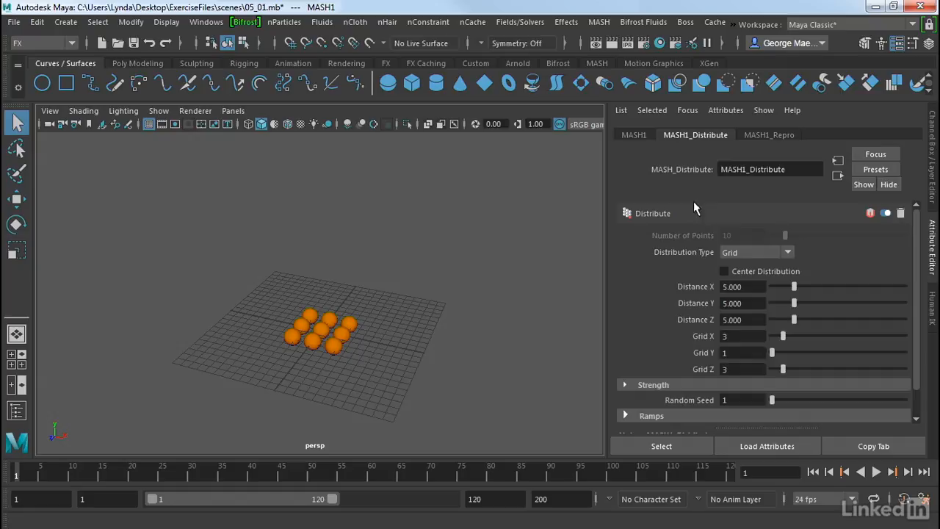
mouse_move(696, 303)
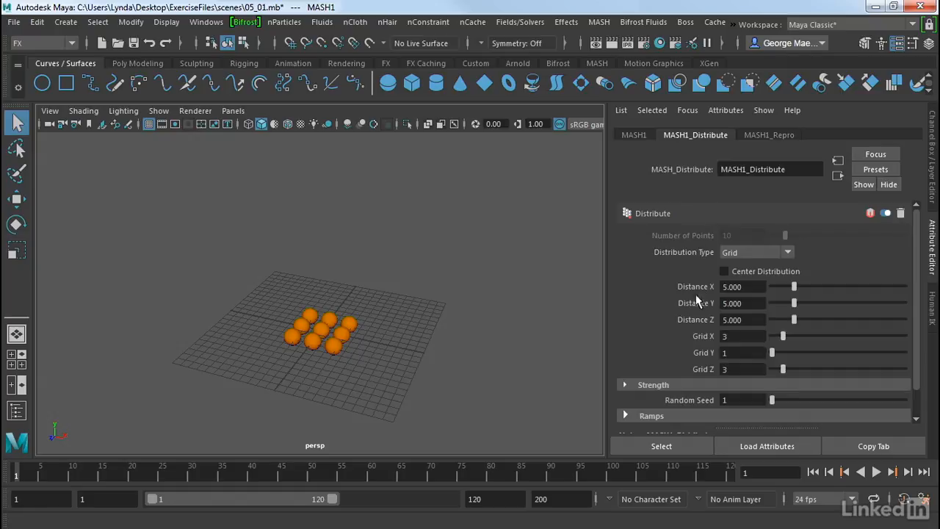
mouse_move(764, 359)
type("3")
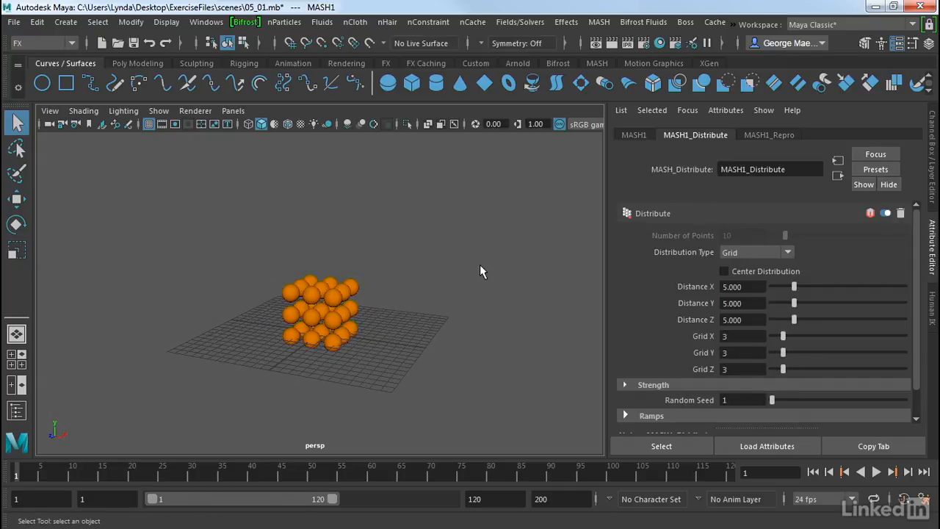
mouse_move(484, 260)
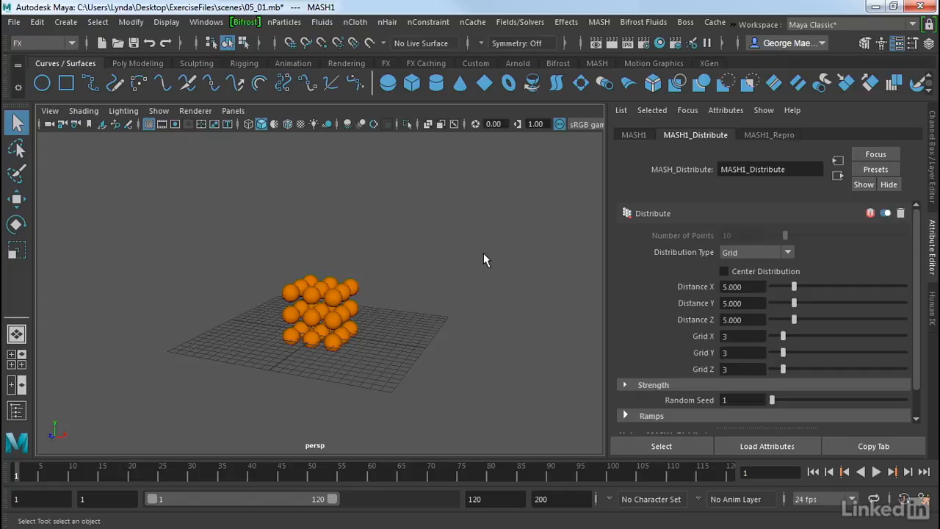
mouse_move(639, 141)
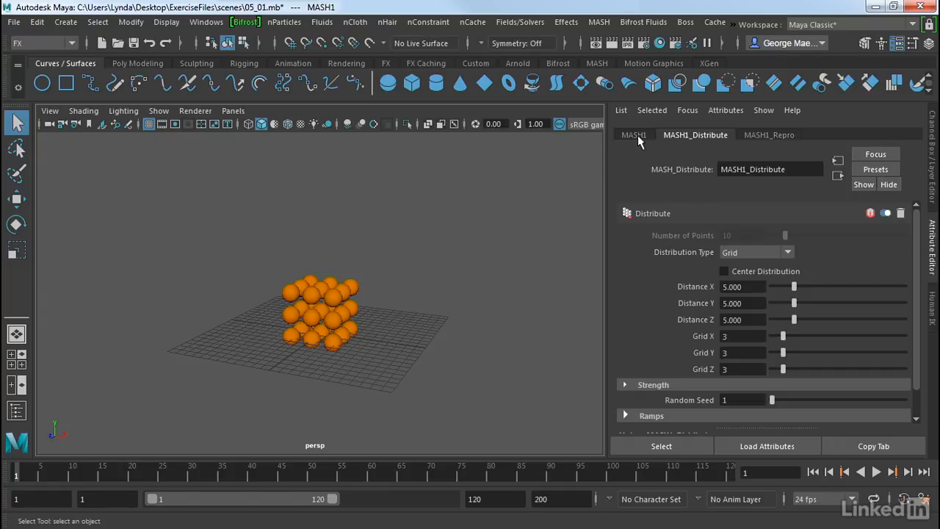
Step: Add an Offset node to MASH1 with Offset Position Y of 12, then clear the selection
left_click(633, 135)
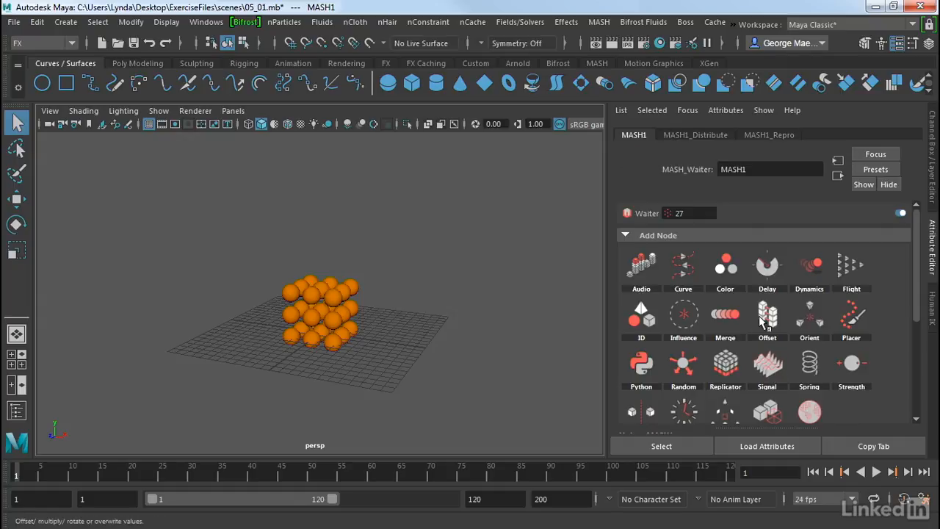
mouse_move(766, 314)
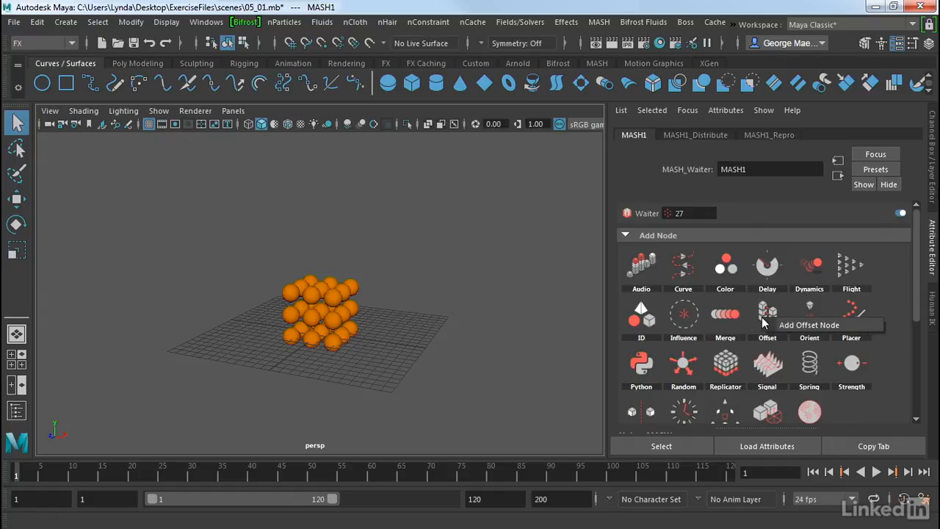
left_click(766, 314)
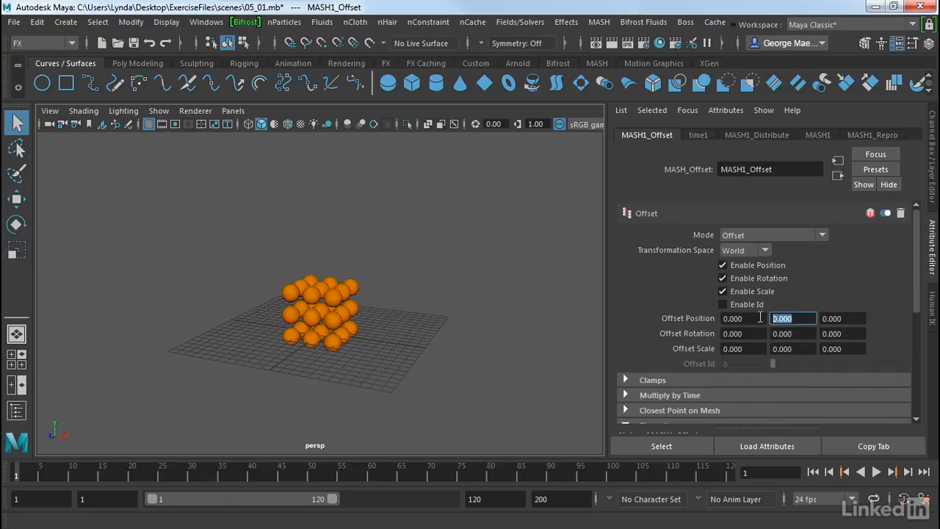
mouse_move(802, 380)
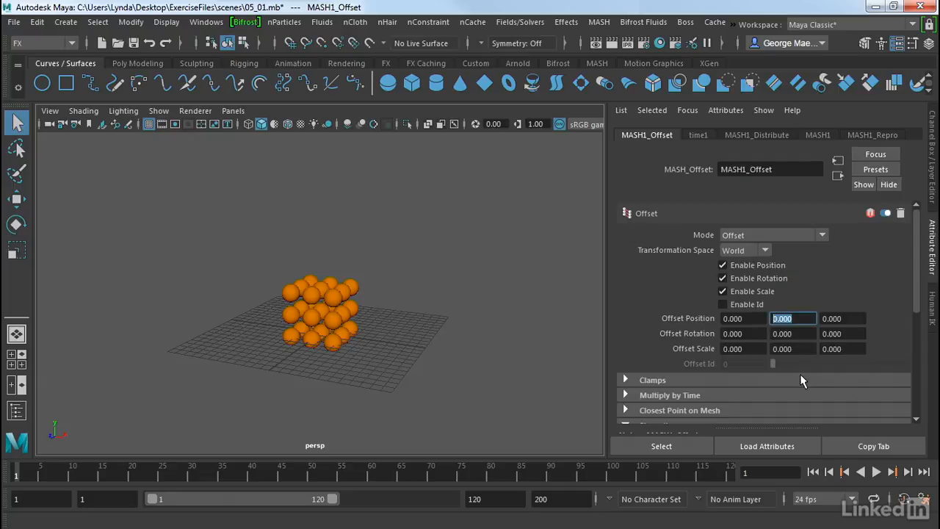
type("12")
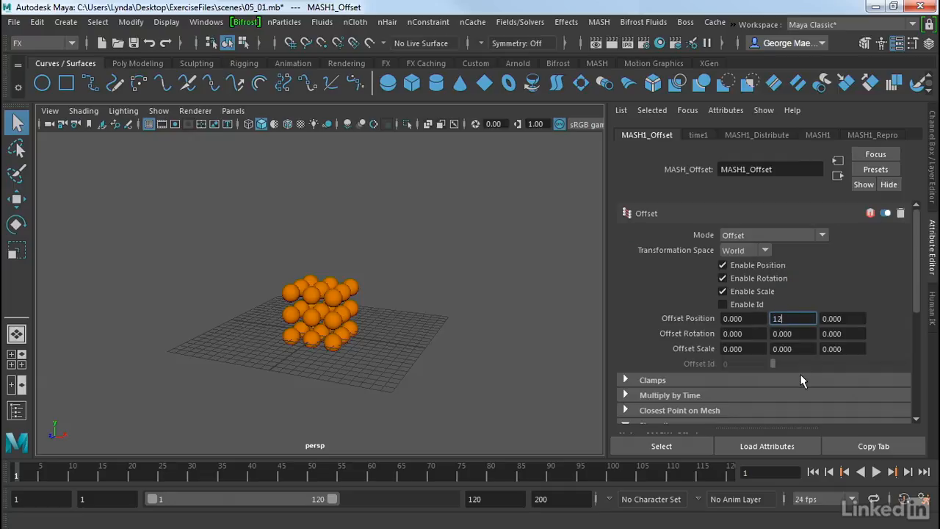
key("Return")
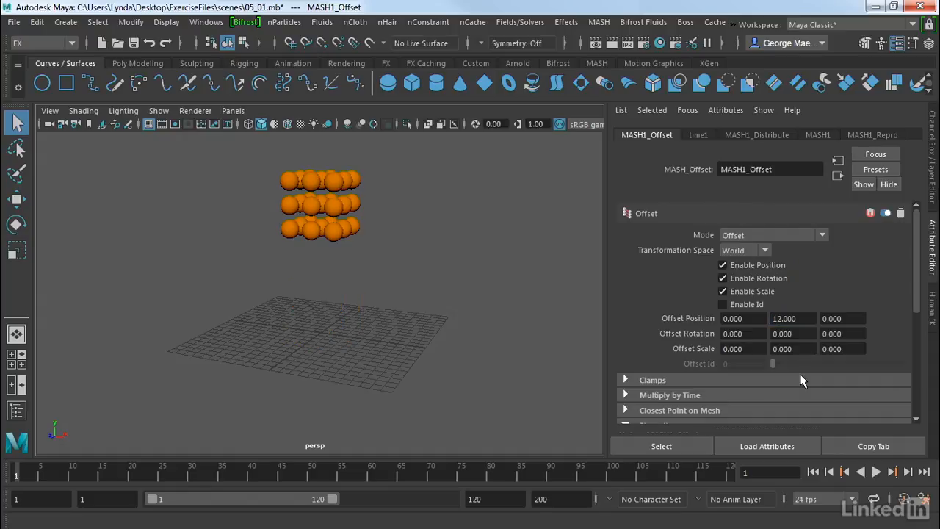
left_click_drag(440, 294, 400, 232)
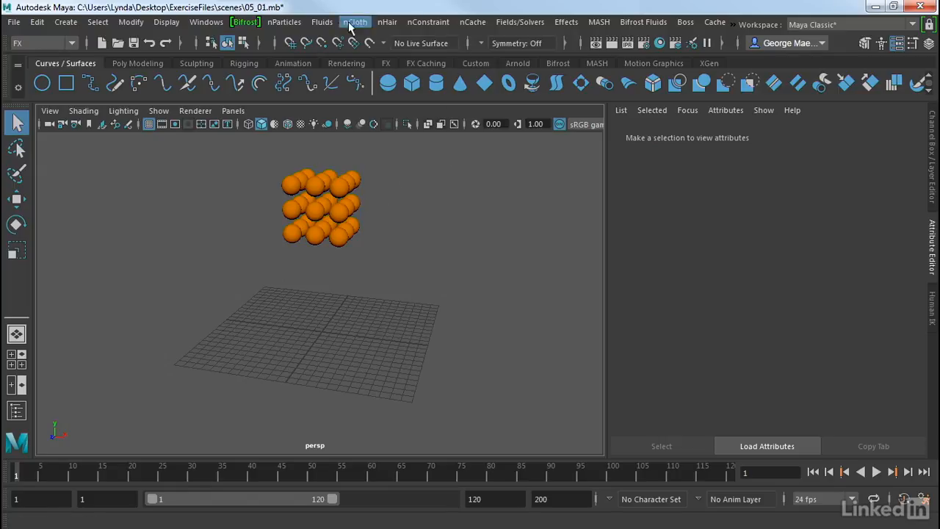
Step: Select MASH1 in the Outliner to show its Add Node section
left_click(206, 22)
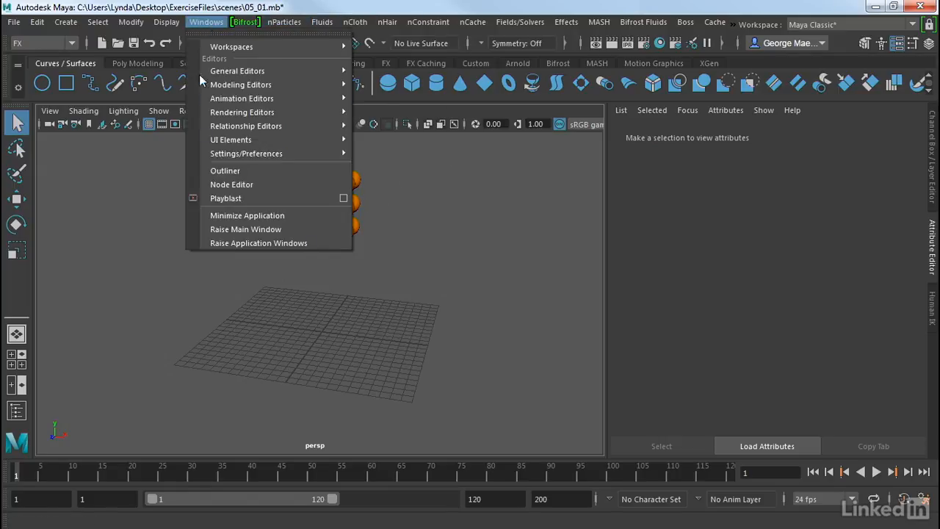
left_click(225, 171)
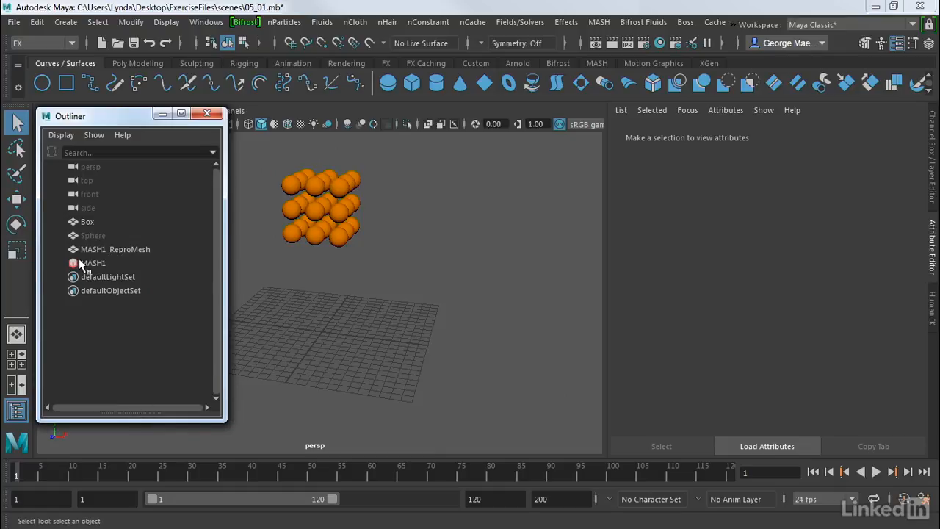
left_click(94, 263)
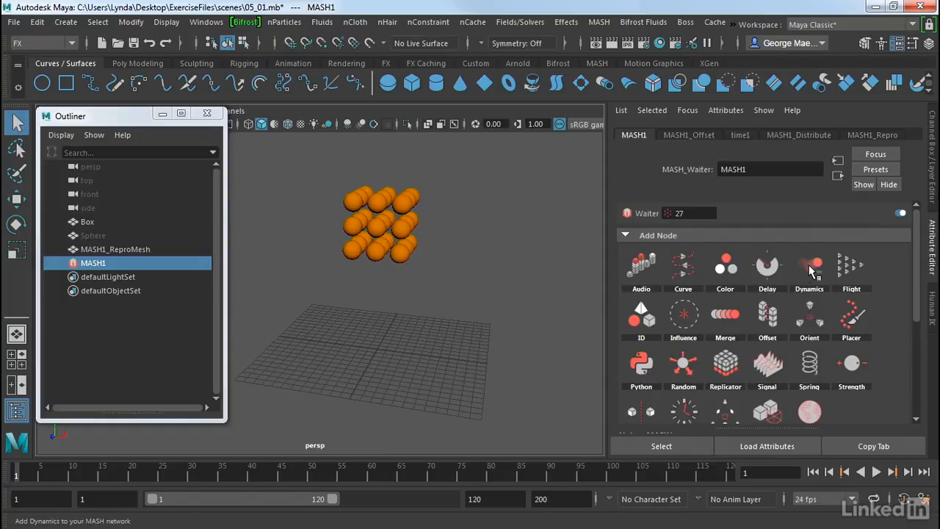
mouse_move(810, 267)
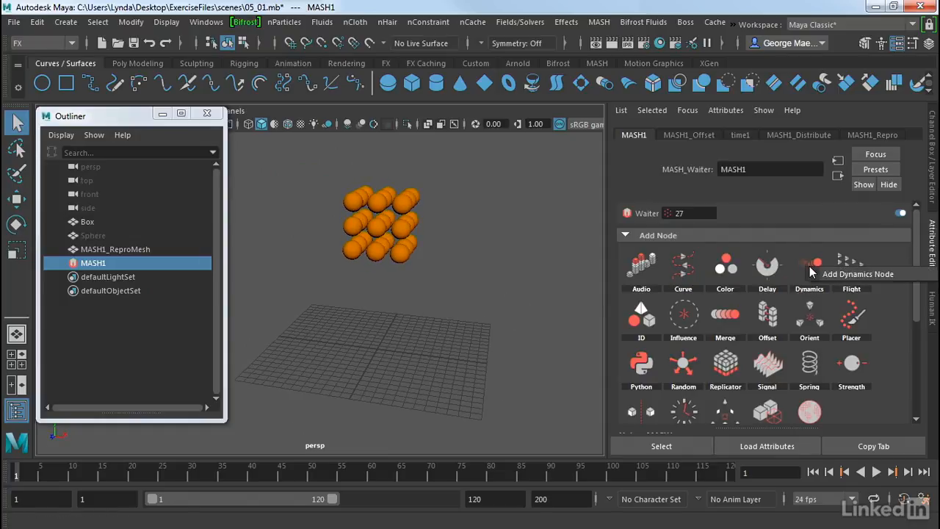
Step: Add a Dynamics node to MASH1, creating MASH1_Dynamics and the MASH_Bullet1 solver
left_click(809, 265)
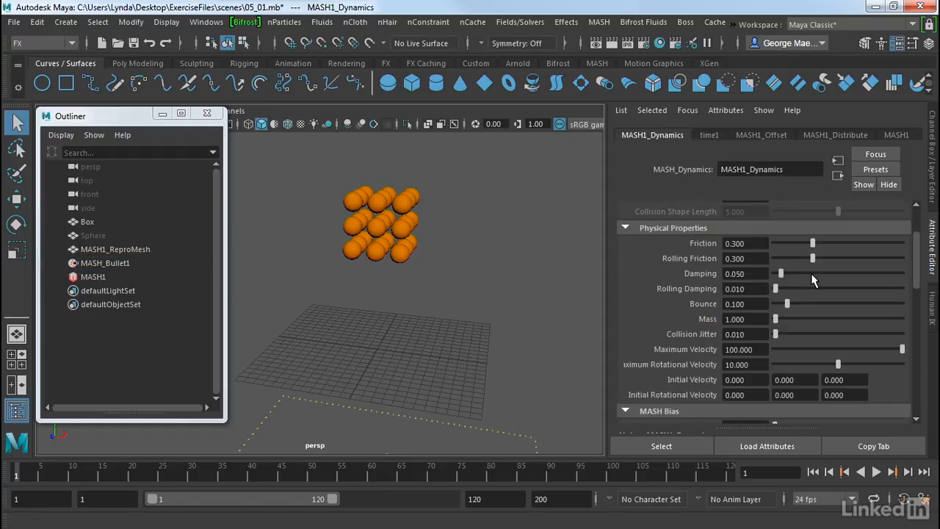
mouse_move(234, 314)
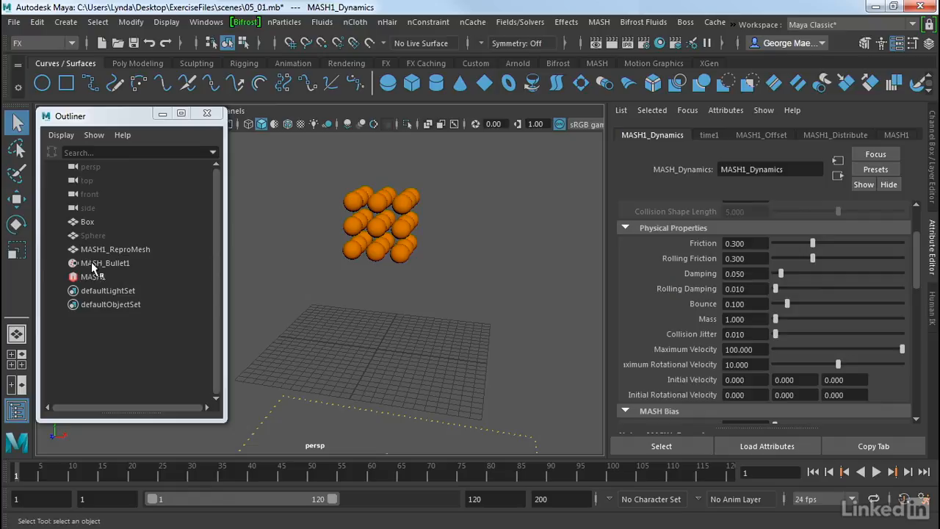
mouse_move(89, 263)
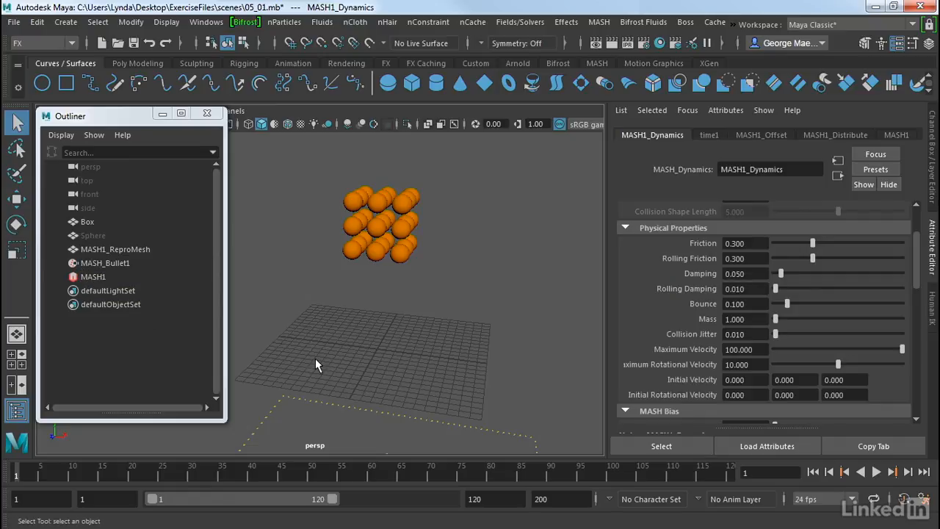
mouse_move(370, 329)
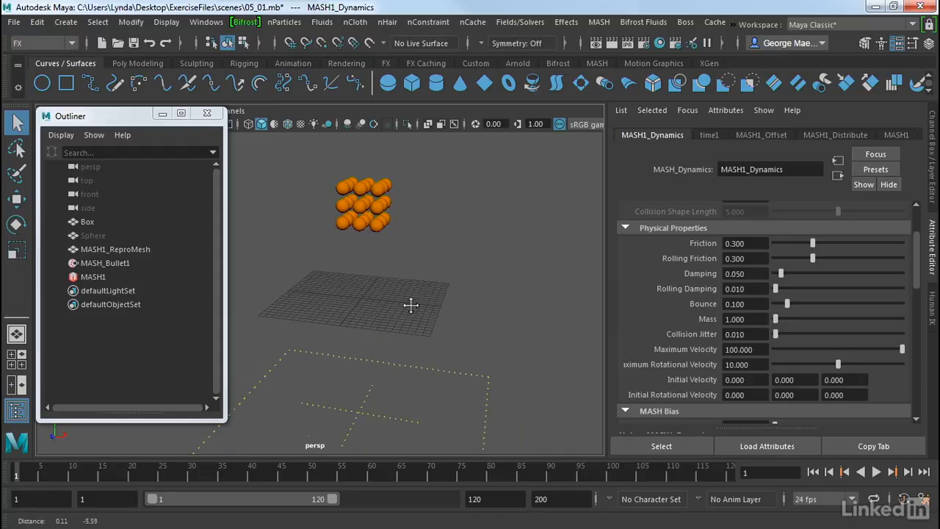
mouse_move(654, 139)
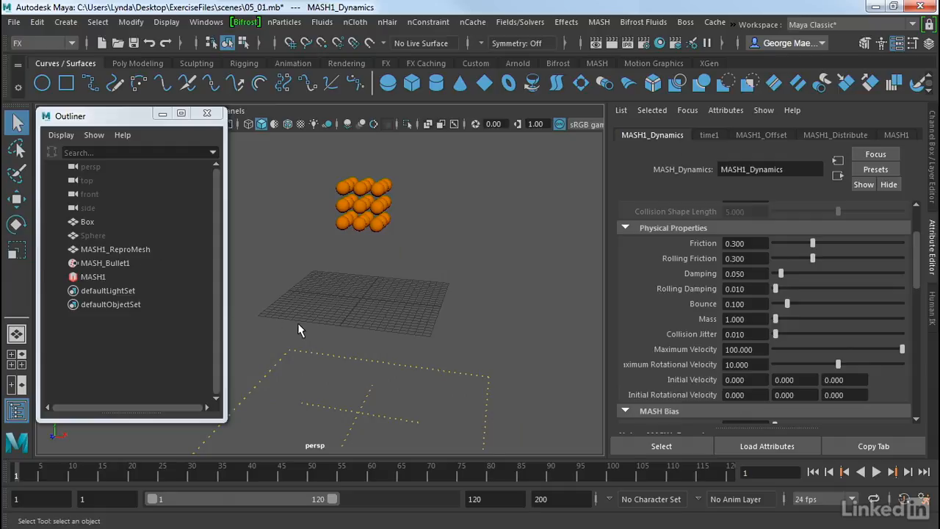
mouse_move(429, 326)
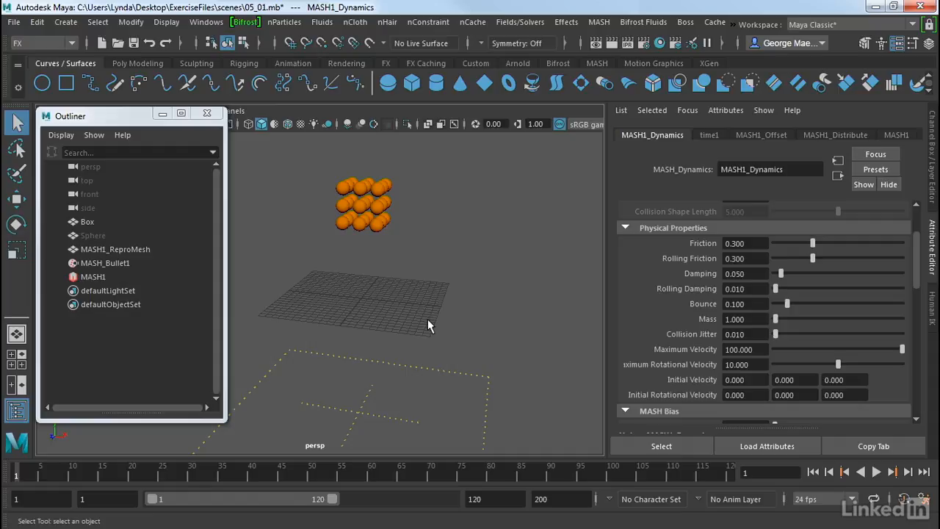
mouse_move(394, 263)
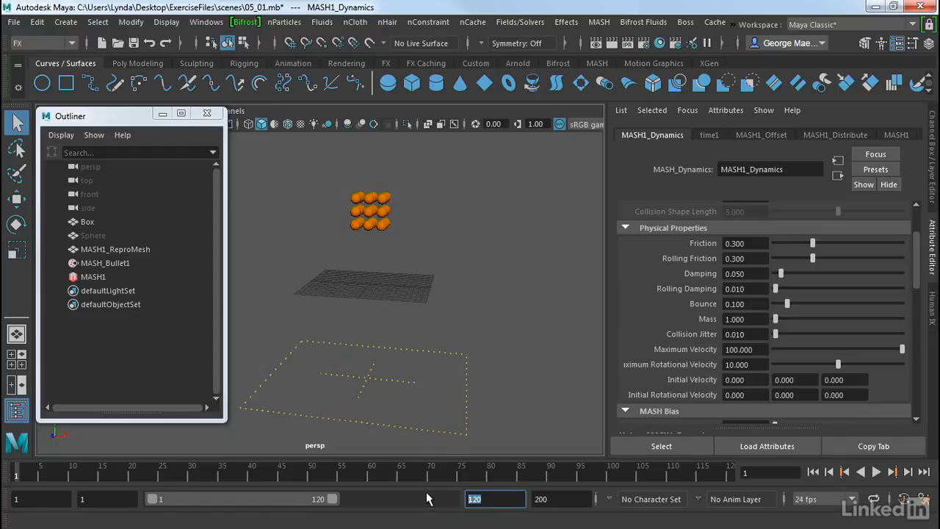
Step: Extend playback to 200 frames, watch the spheres fall, then select MASH_Bullet1
type("200")
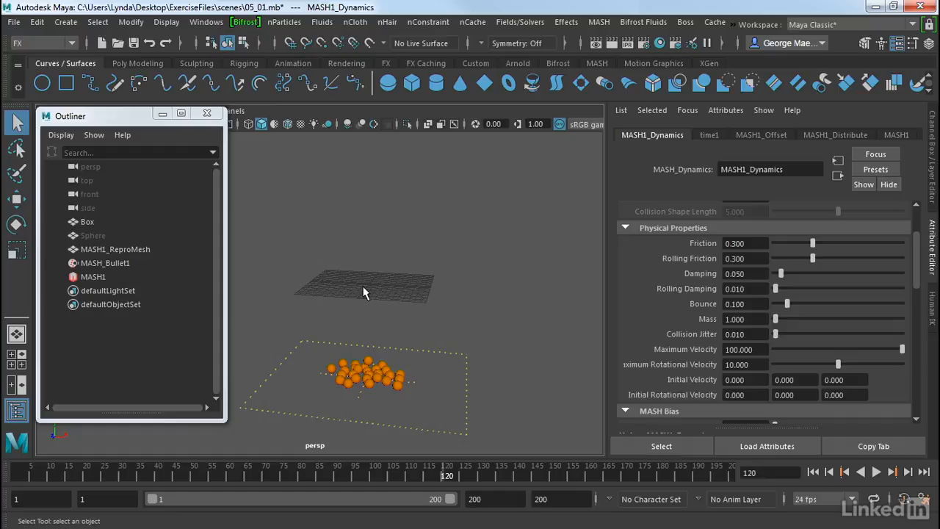
mouse_move(120, 268)
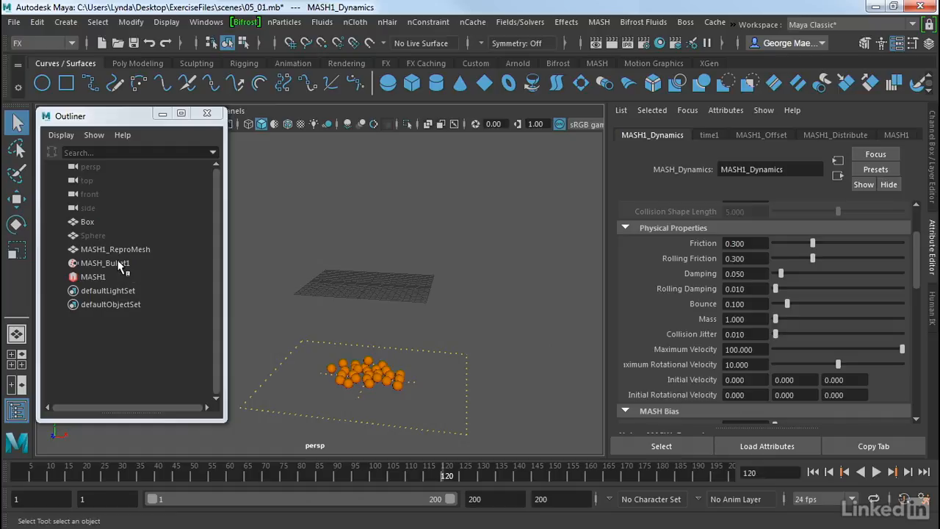
mouse_move(111, 250)
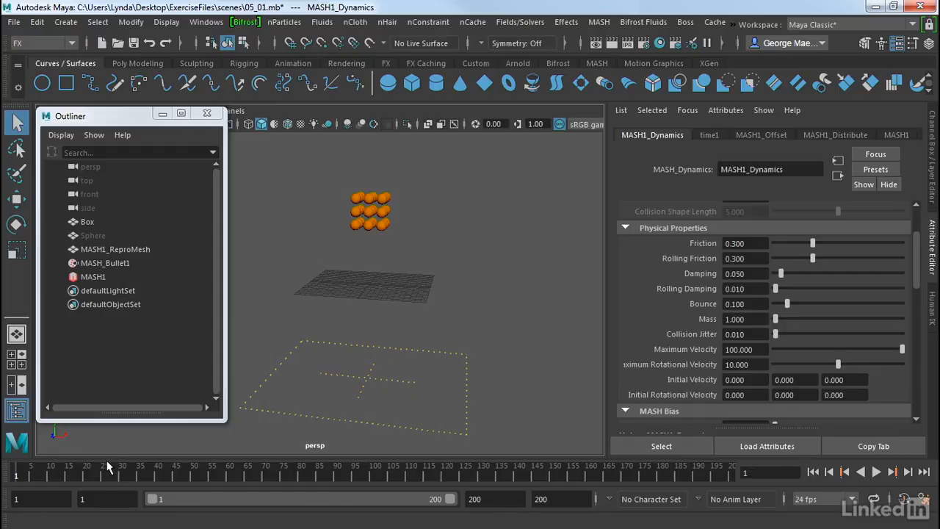
mouse_move(106, 262)
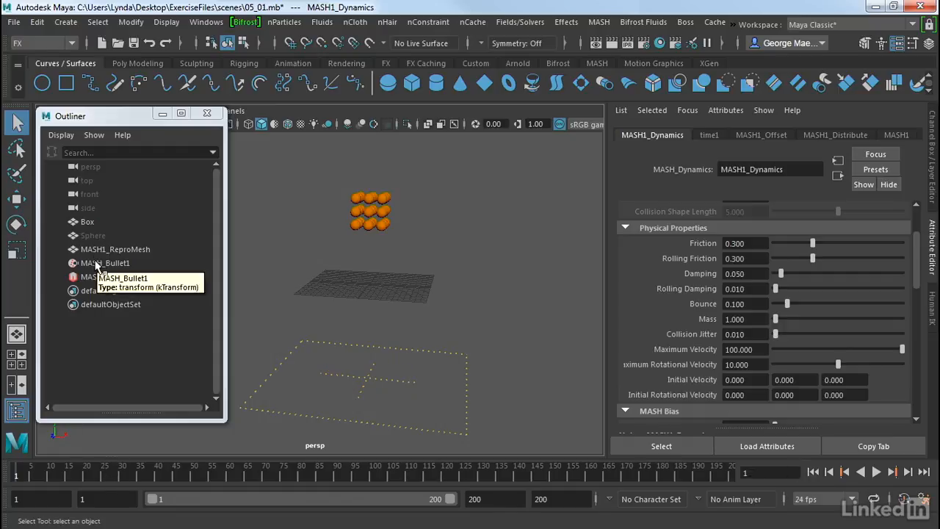
left_click(106, 263)
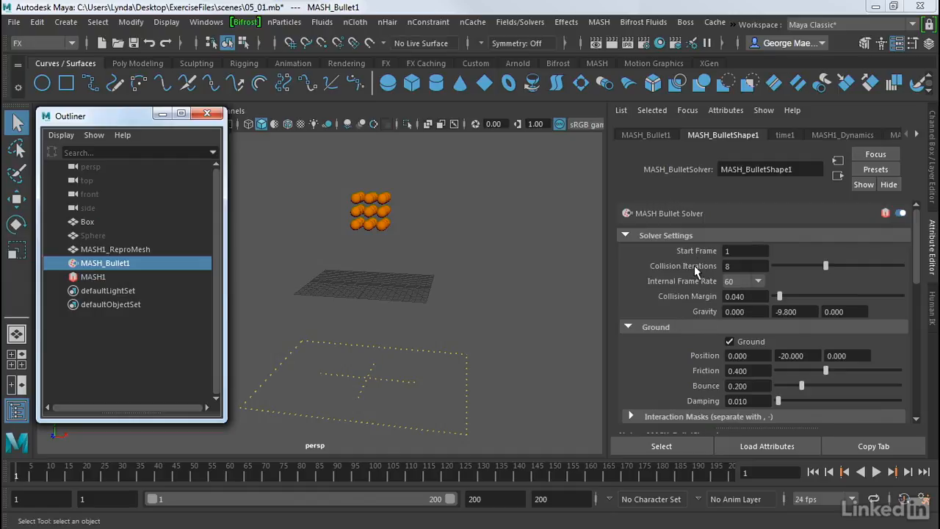
mouse_move(720, 252)
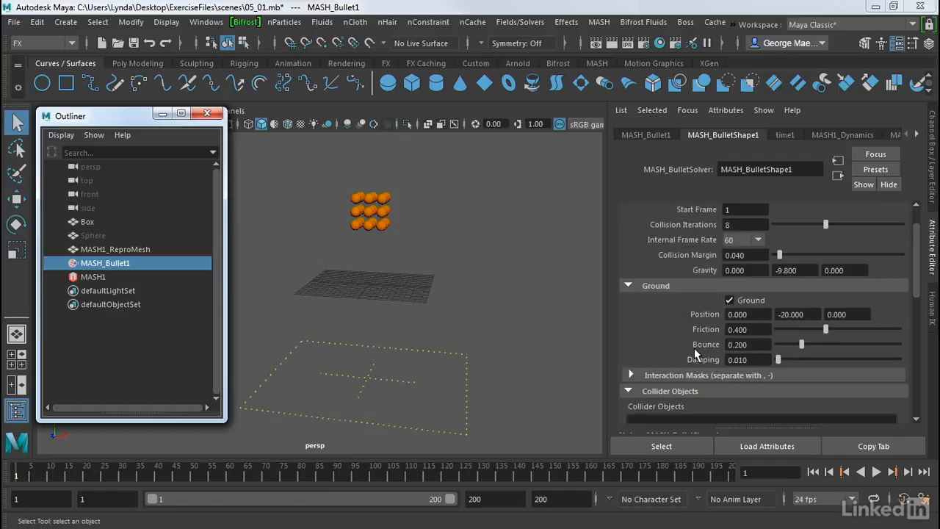
Step: Toggle the Bullet ground plane and raise its Position Y from -20 to 0
left_click(729, 299)
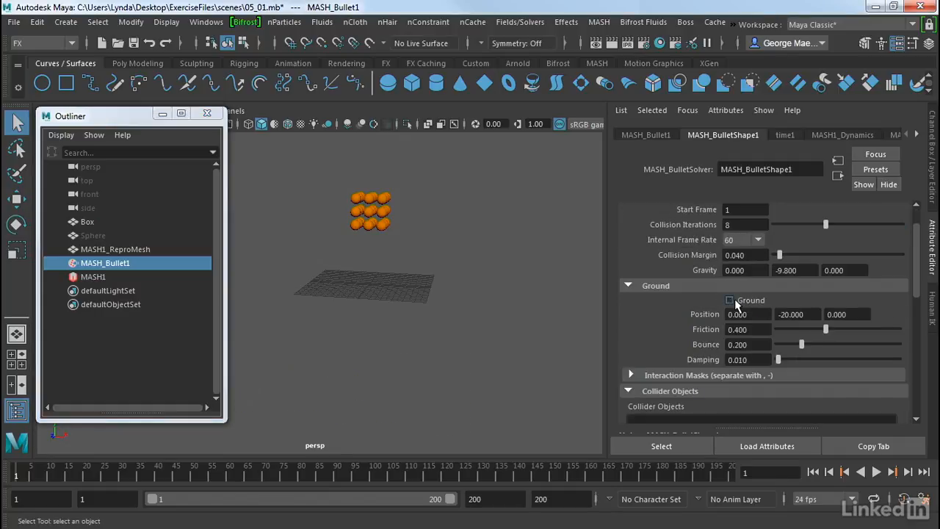
left_click(728, 300)
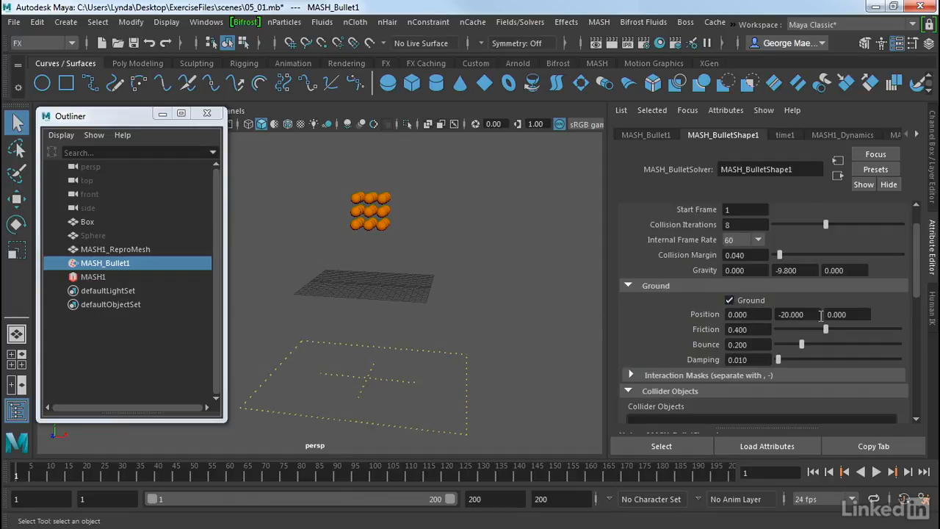
triple_click(790, 315)
type("0")
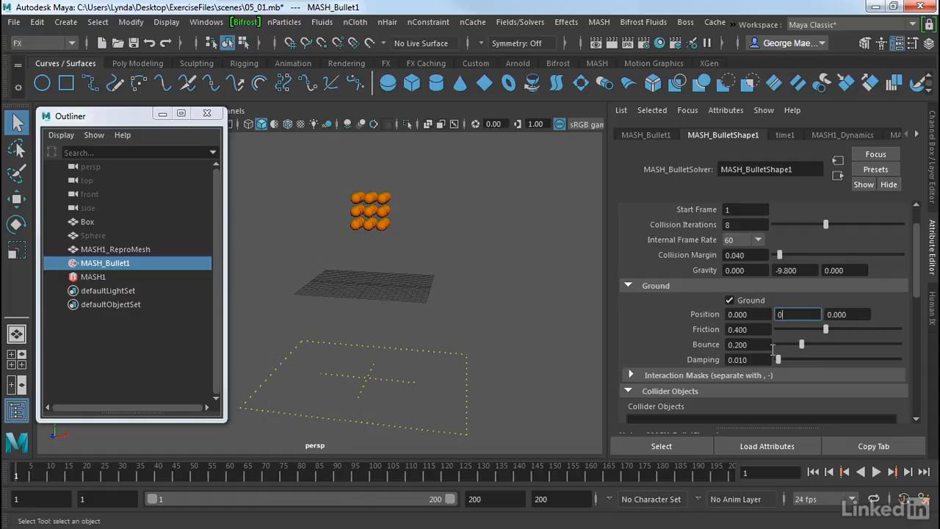
left_click_drag(367, 294, 426, 282)
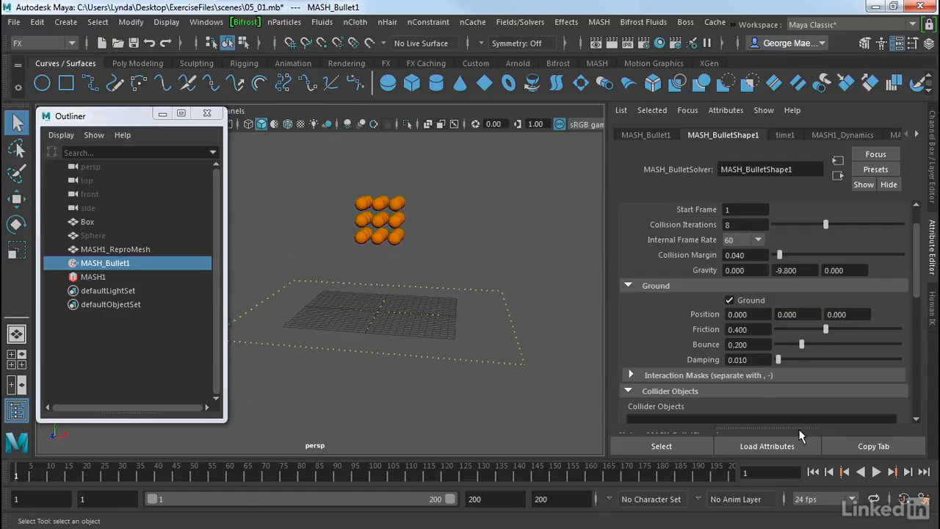
Step: Play the simulation to see the spheres land on the raised ground, then select MASH1
left_click(875, 473)
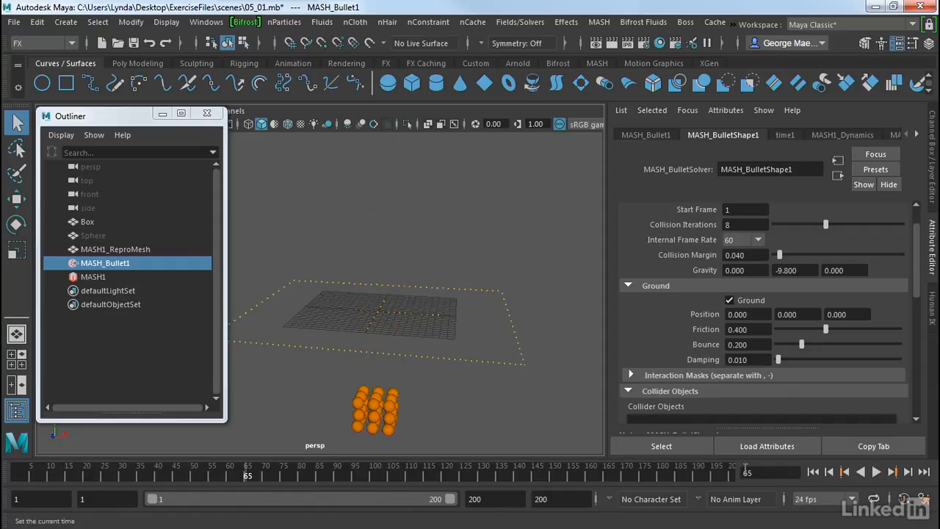
left_click(861, 473)
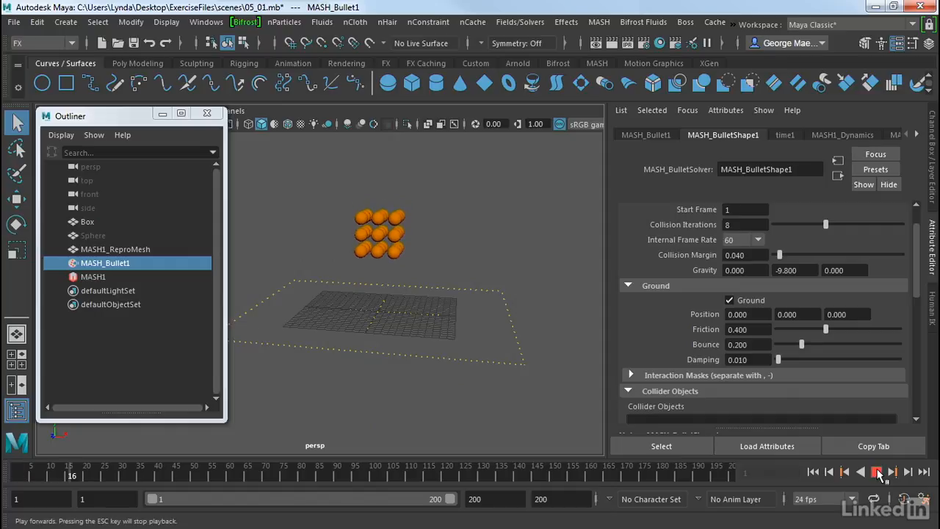
left_click(878, 473)
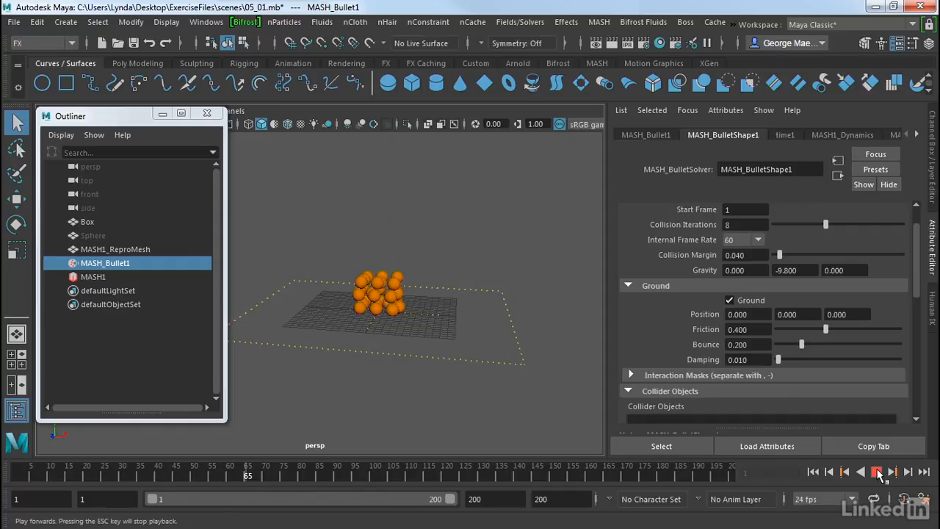
left_click(878, 471)
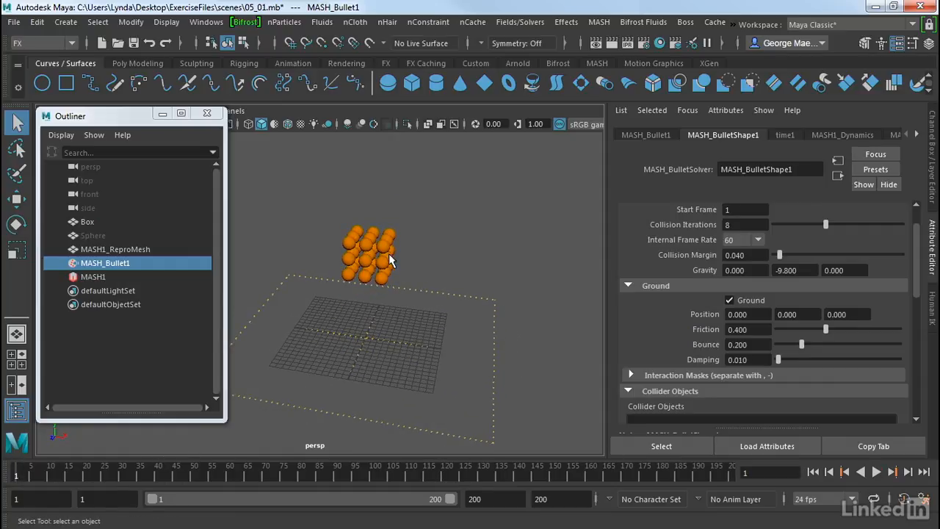
left_click(94, 276)
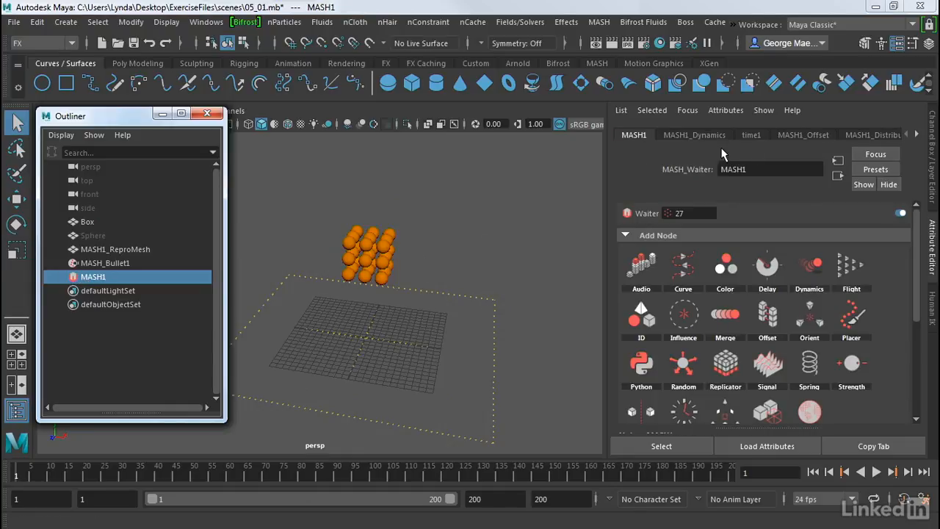
Step: In MASH1_Dynamics lower friction and set rolling friction to about 0.109
left_click(693, 135)
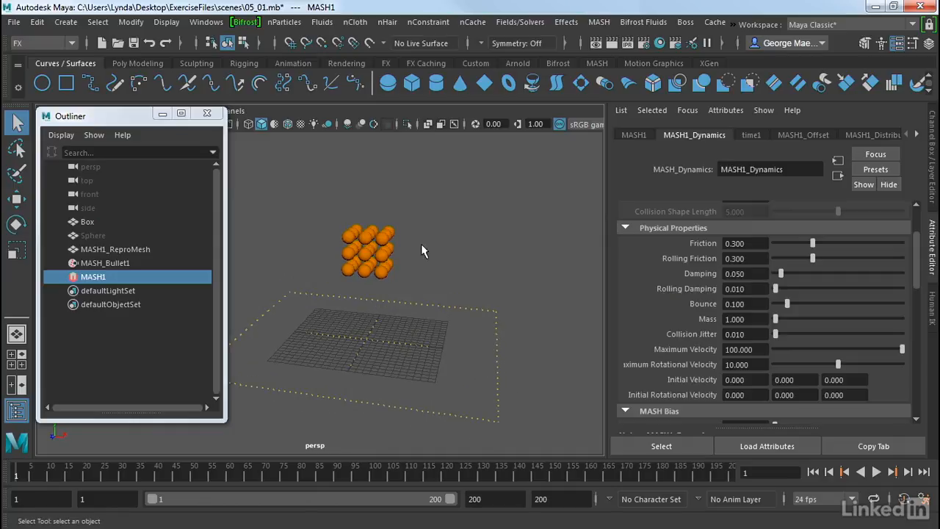
mouse_move(628, 282)
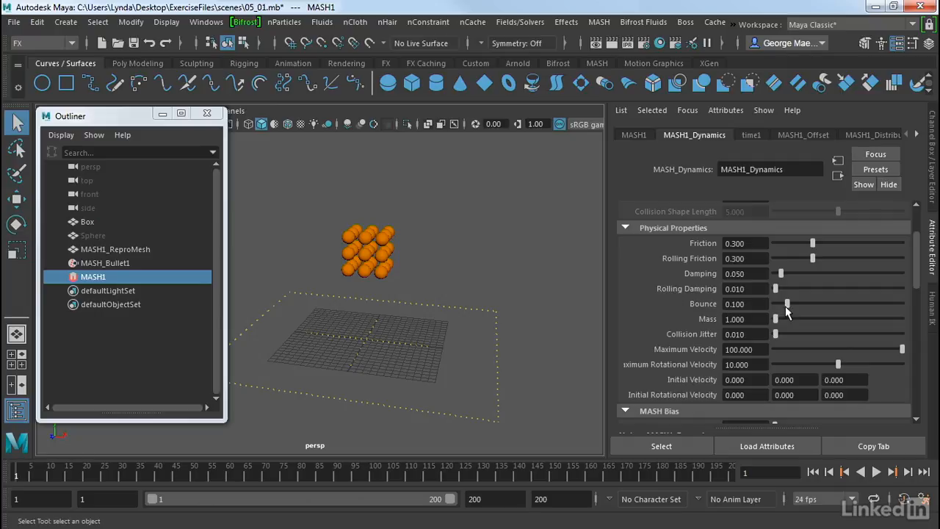
left_click_drag(787, 302, 902, 303)
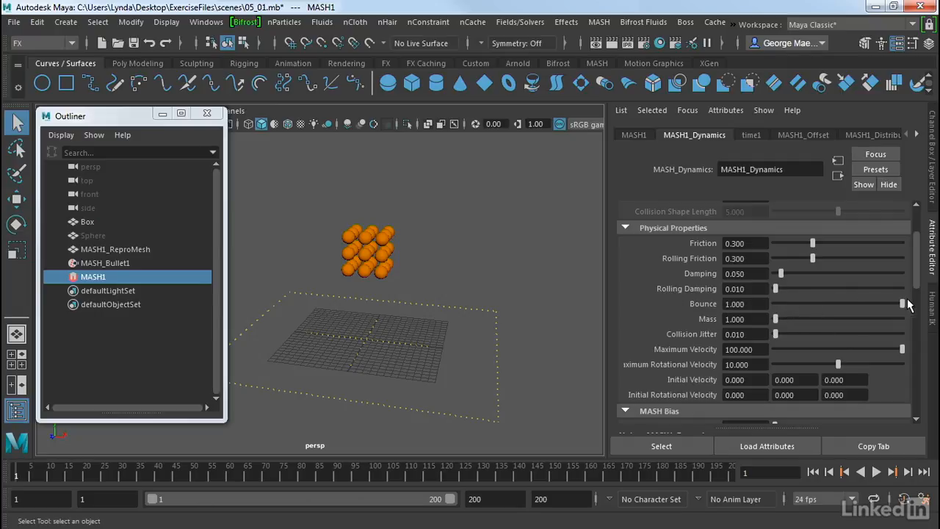
left_click_drag(901, 303, 887, 302)
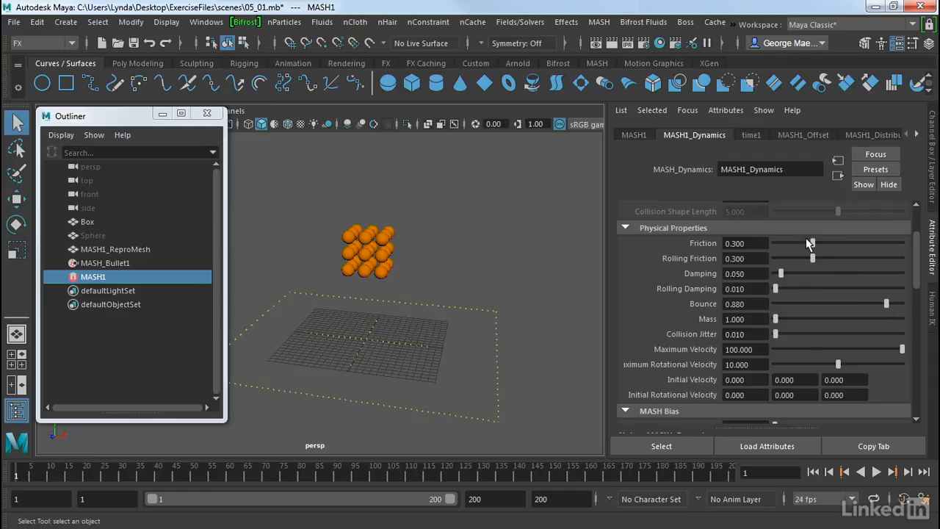
left_click_drag(811, 244, 787, 244)
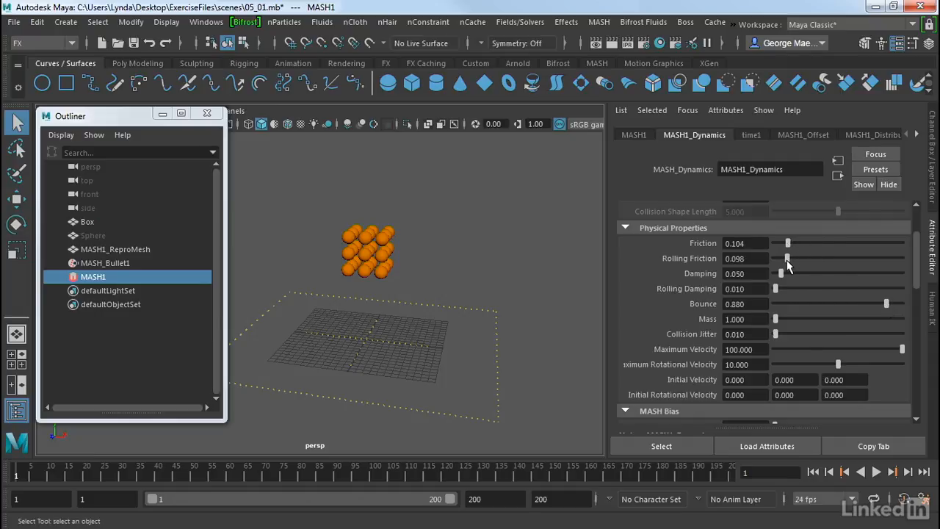
left_click_drag(787, 258, 789, 258)
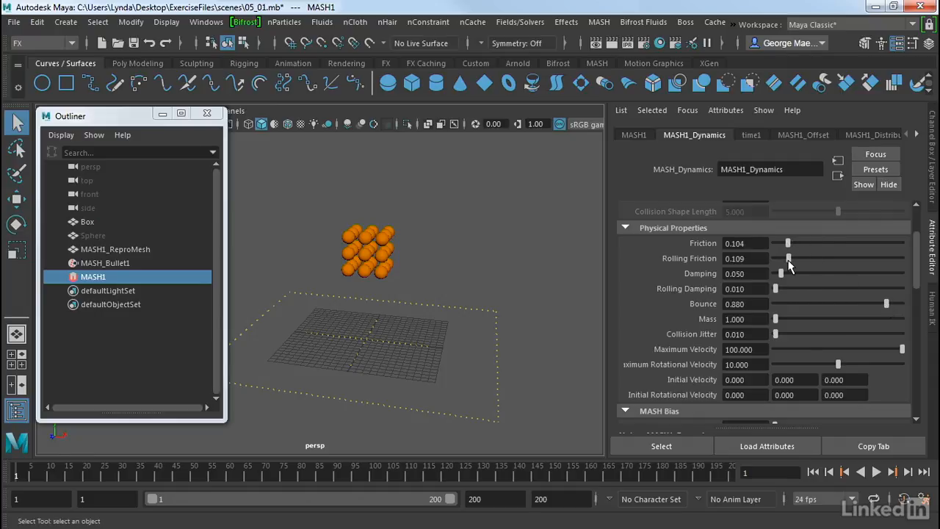
scroll("down", 3)
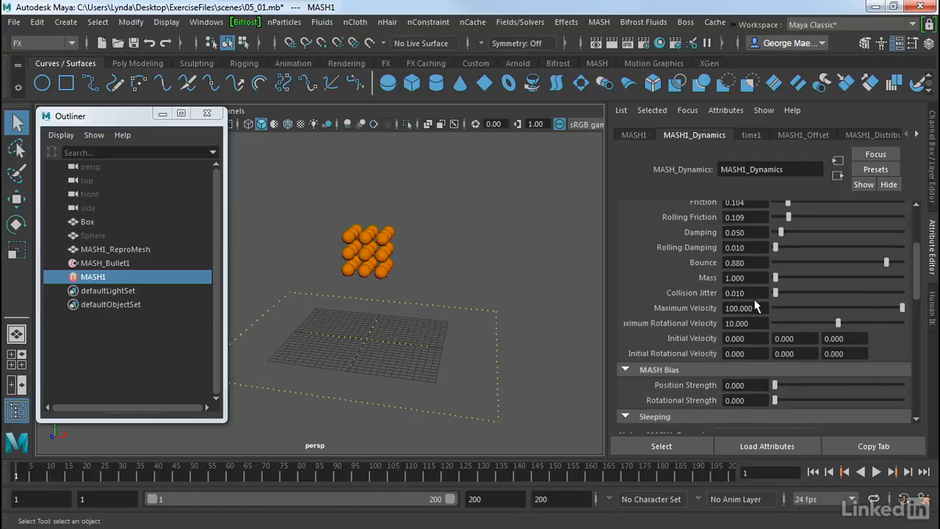
mouse_move(781, 315)
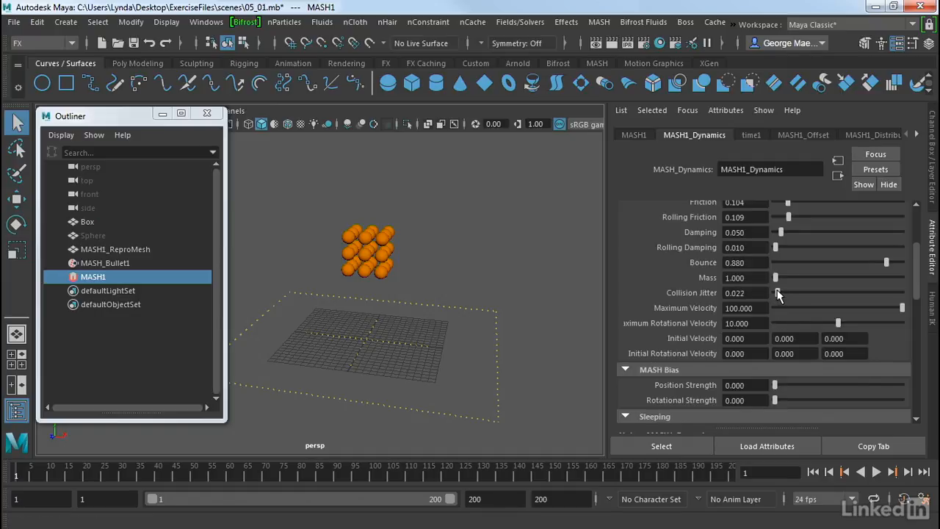
Step: Raise collision jitter to 0.213 and set bounce to 0.913
left_click_drag(775, 293, 790, 294)
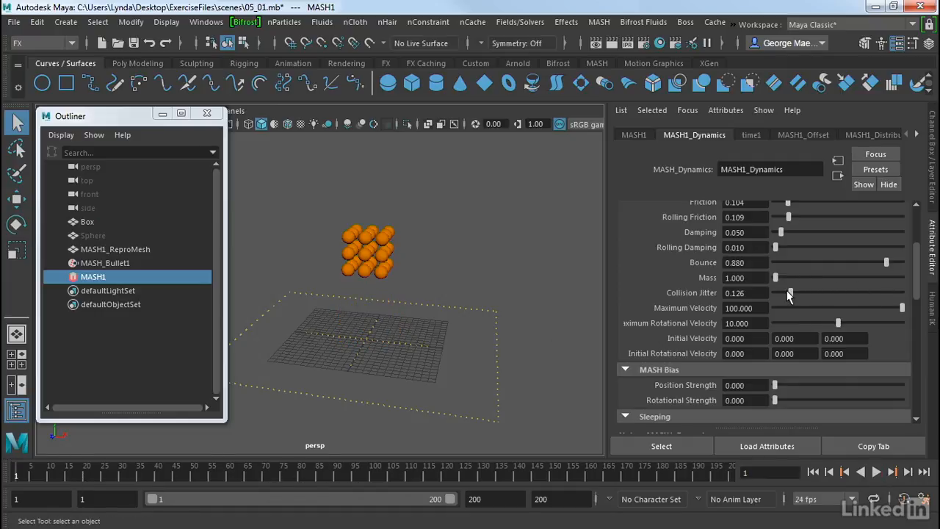
left_click_drag(790, 292, 801, 292)
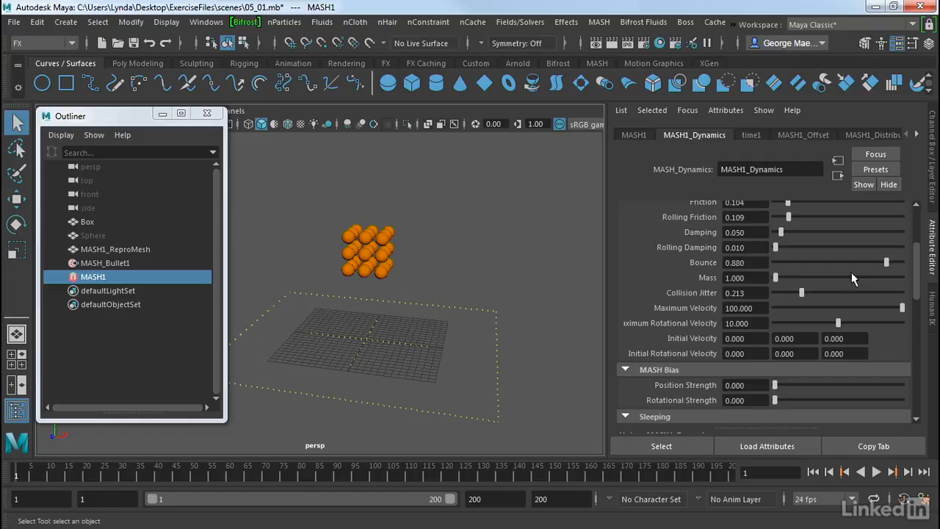
left_click_drag(887, 262, 890, 261)
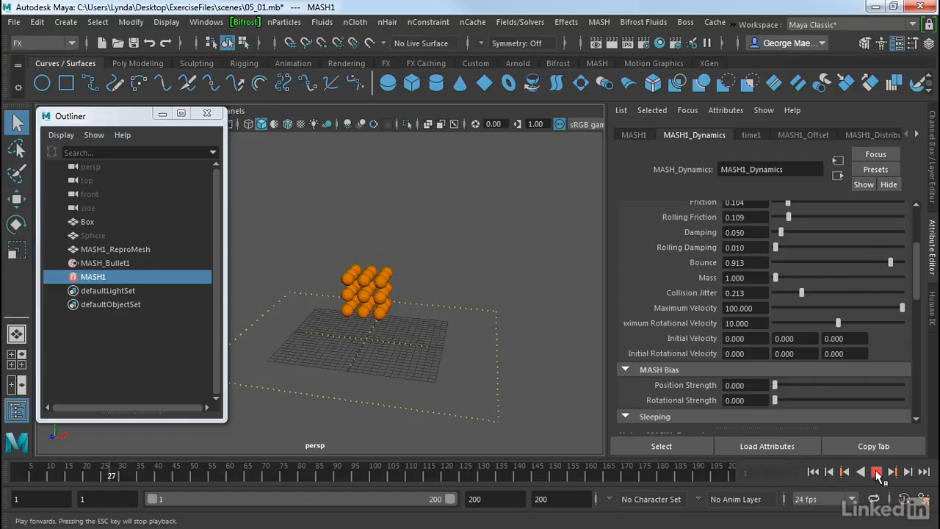
Step: Stop the simulation playback so the spheres return to their starting grid
left_click(875, 473)
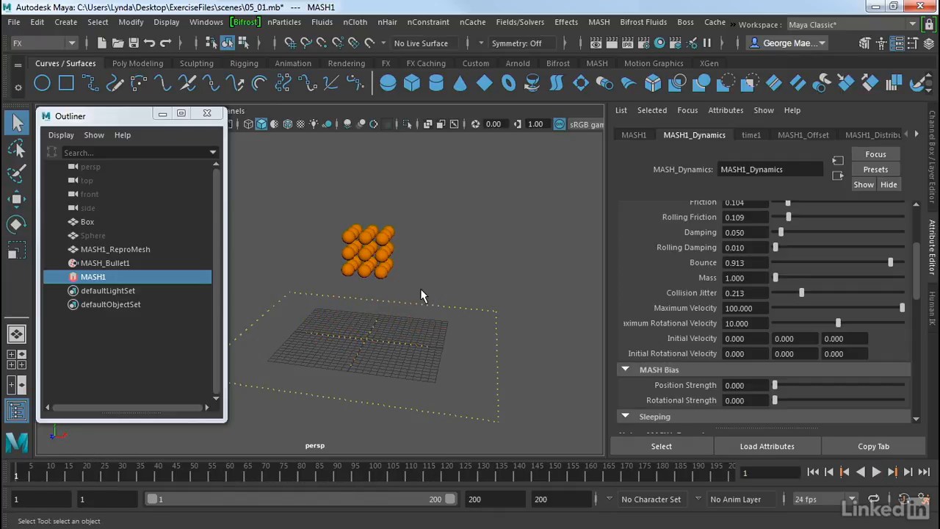
mouse_move(649, 282)
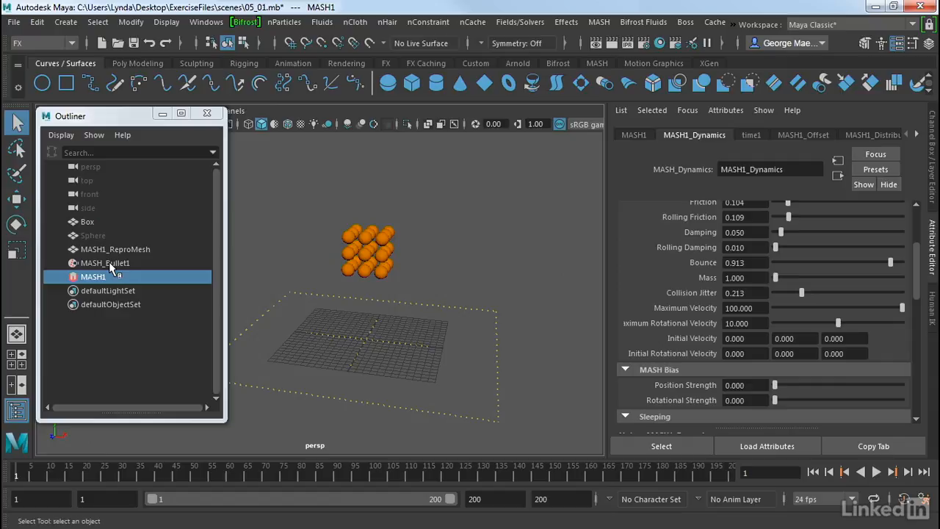
Step: On MASH_Bullet1, set ground friction to 0.109 and ground bounce to 0.297
left_click(104, 263)
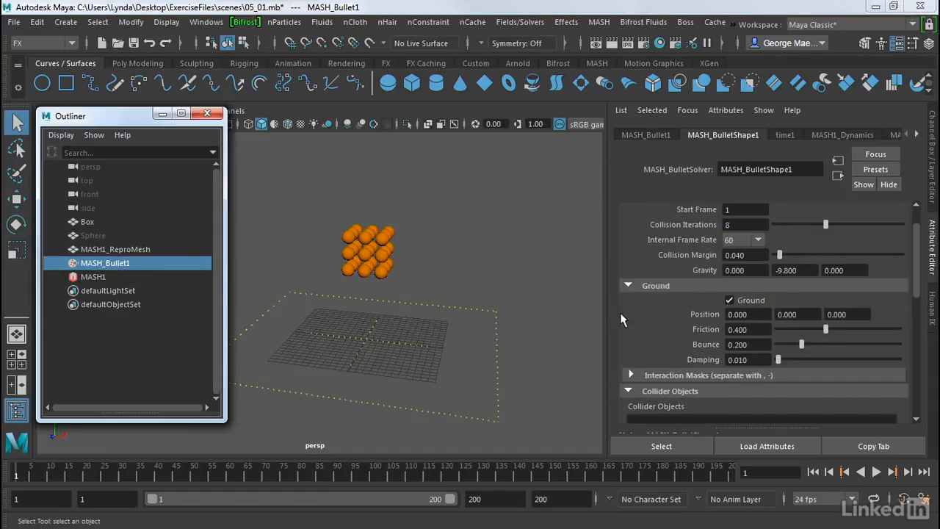
mouse_move(716, 337)
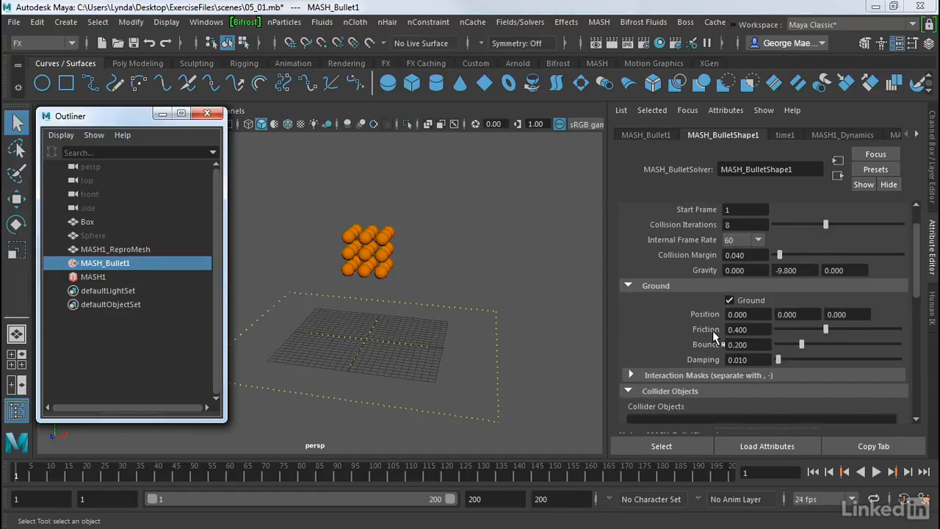
left_click_drag(825, 329, 790, 329)
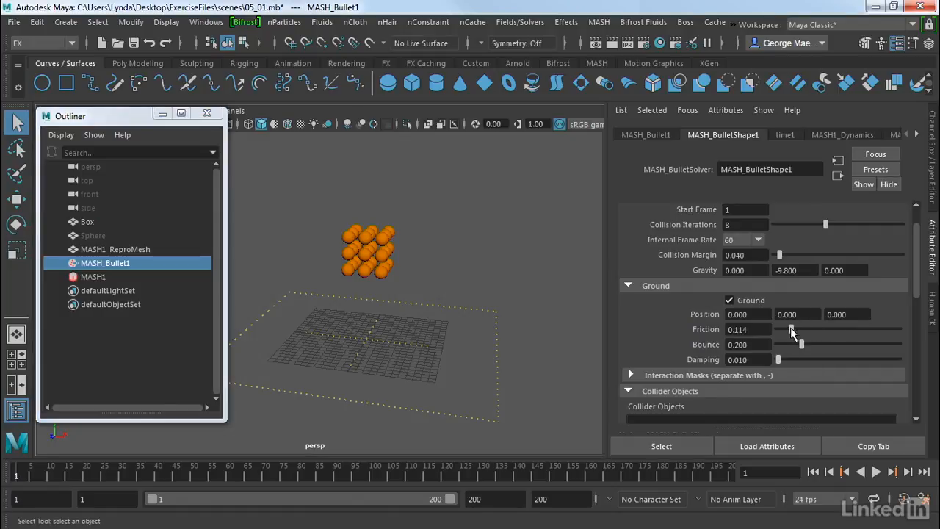
left_click_drag(793, 329, 790, 329)
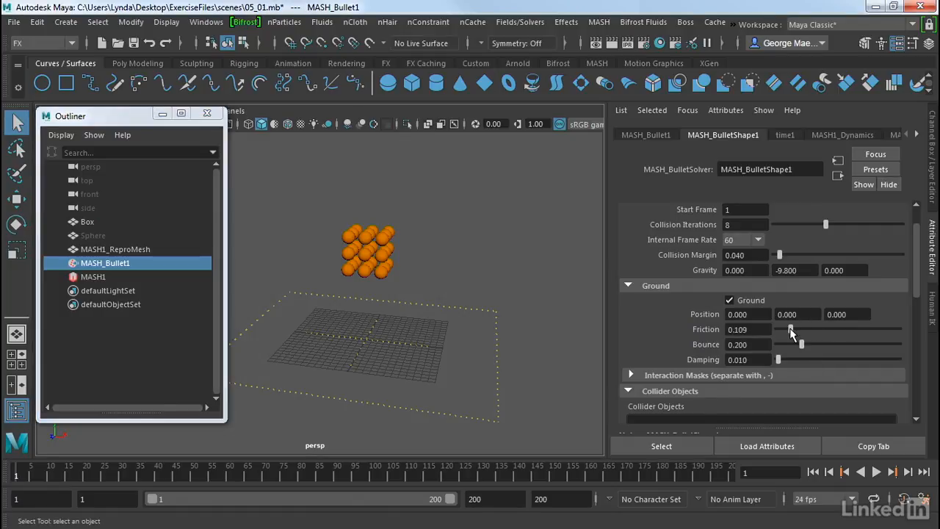
left_click_drag(790, 343, 814, 344)
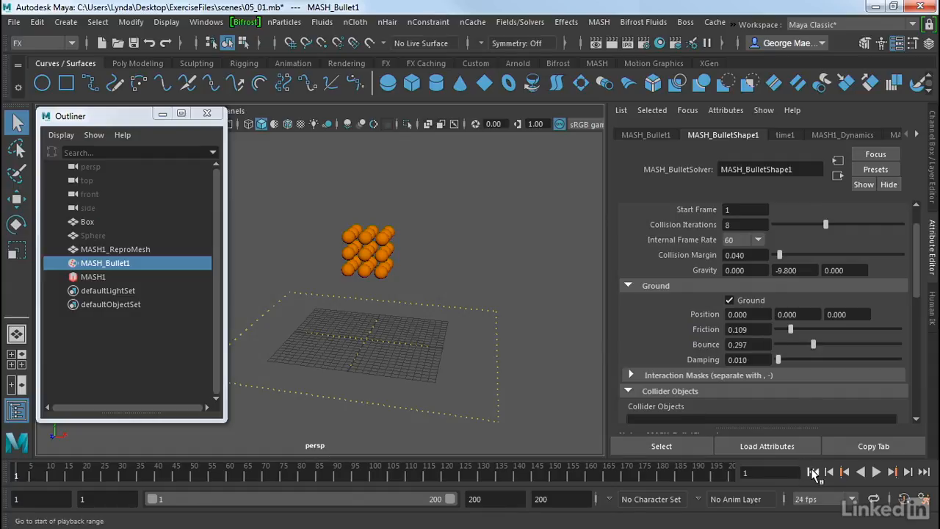
Step: Play the simulation to watch the spheres scatter on the new ground, then stop it
left_click(876, 473)
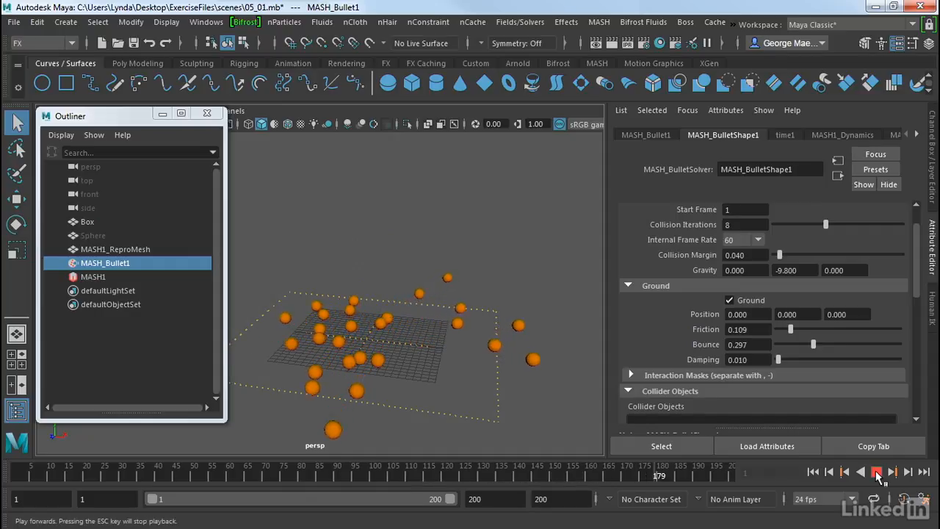
left_click(875, 471)
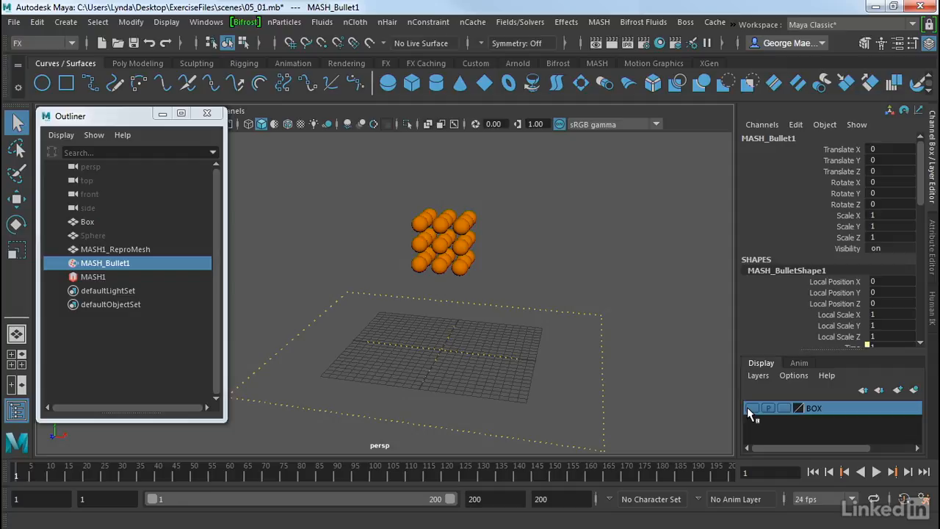
Step: Make the BOX display layer visible so the blue tray box shows, then return to the Attribute Editor
left_click(752, 409)
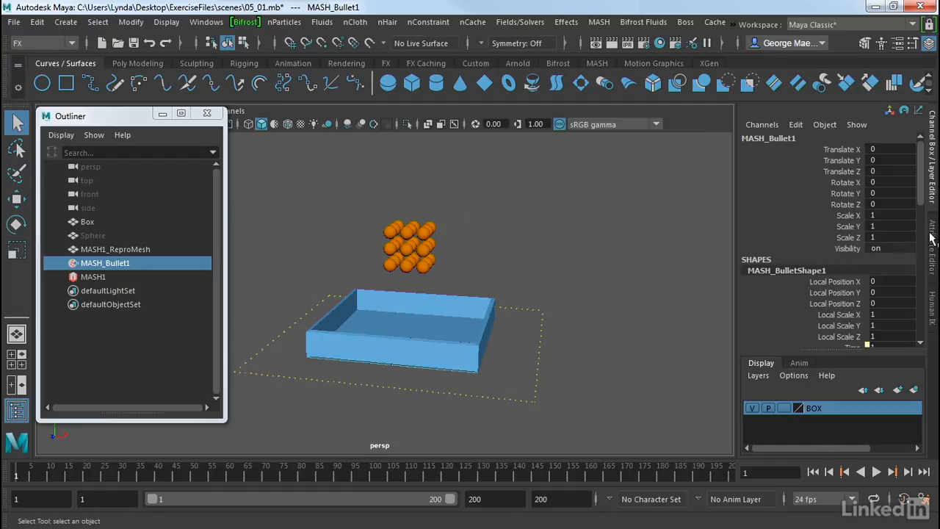
left_click(106, 263)
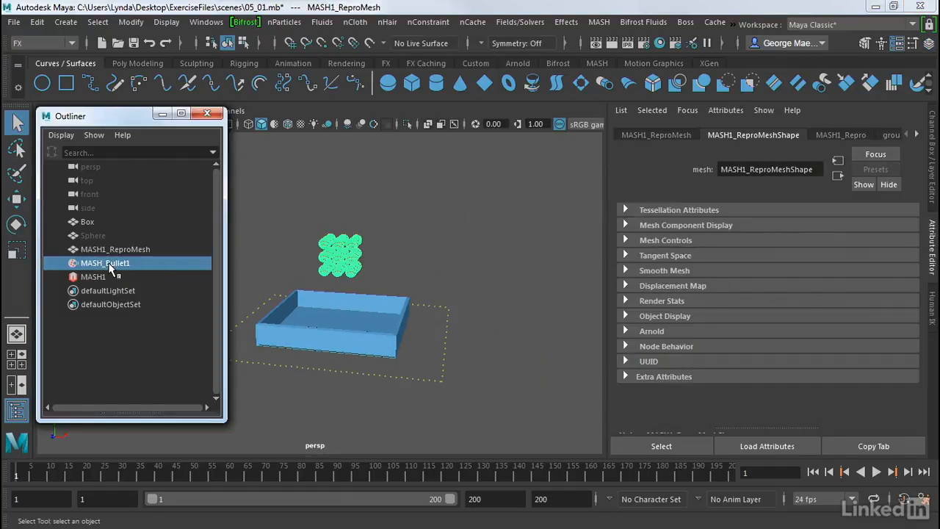
Step: Show MASH_Bullet1's settings scrolled to its still-empty Collider Objects list
left_click(106, 261)
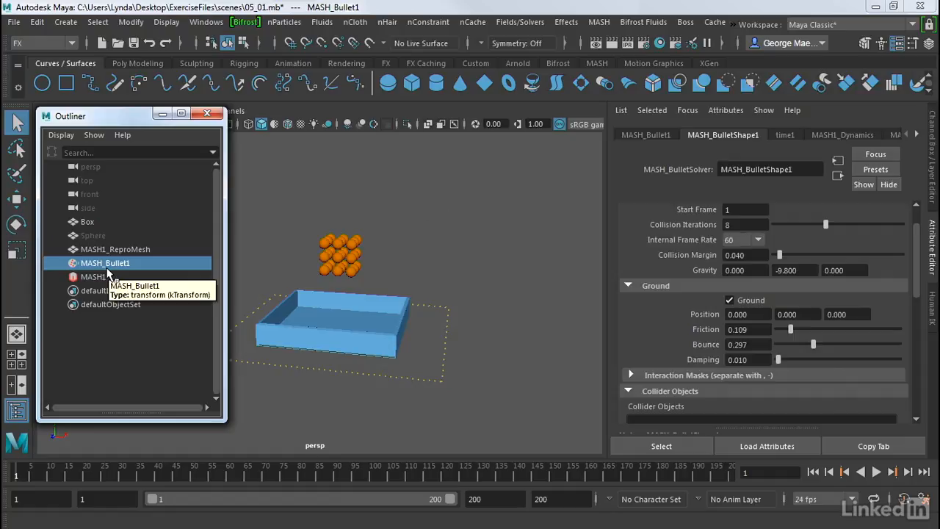
mouse_move(746, 310)
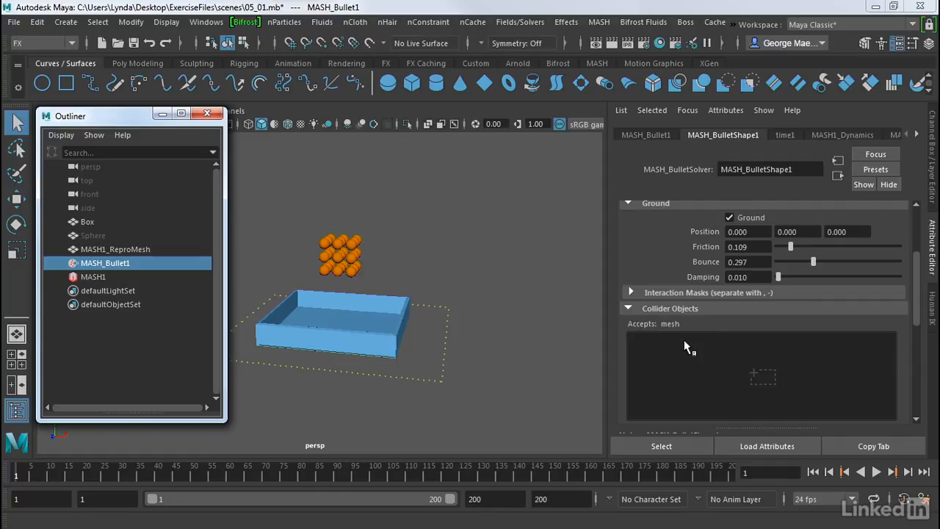
scroll("up", 3)
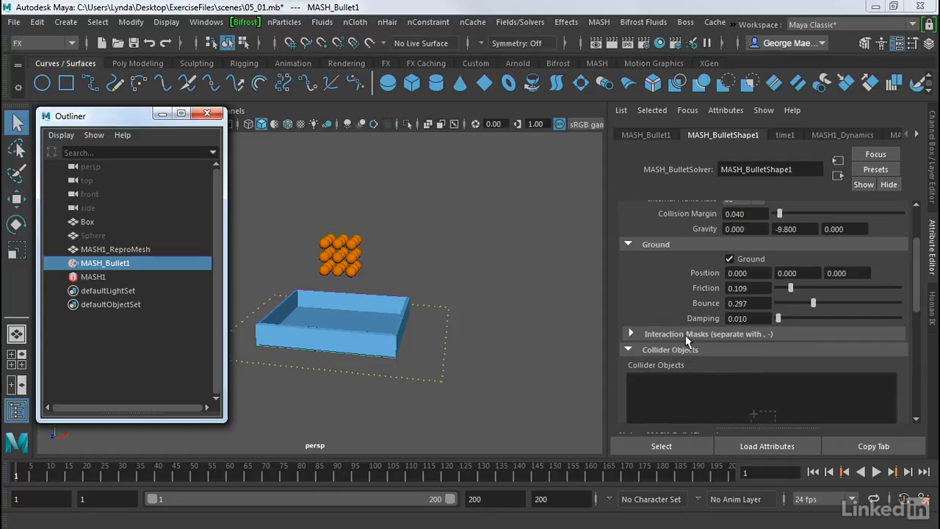
left_click(728, 259)
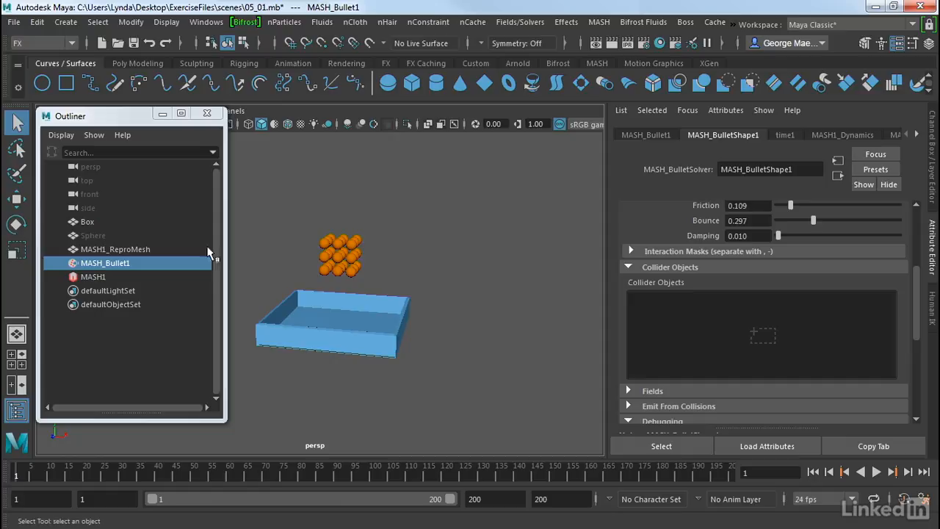
mouse_move(87, 222)
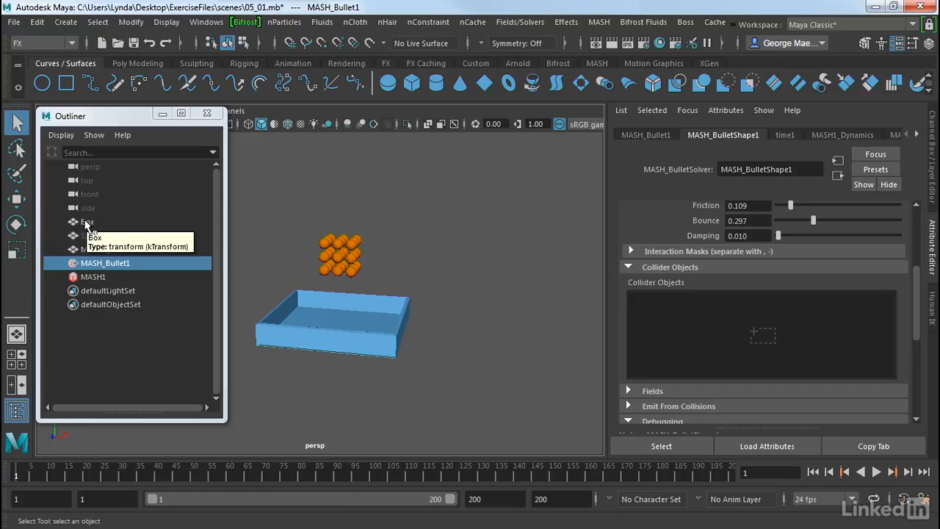